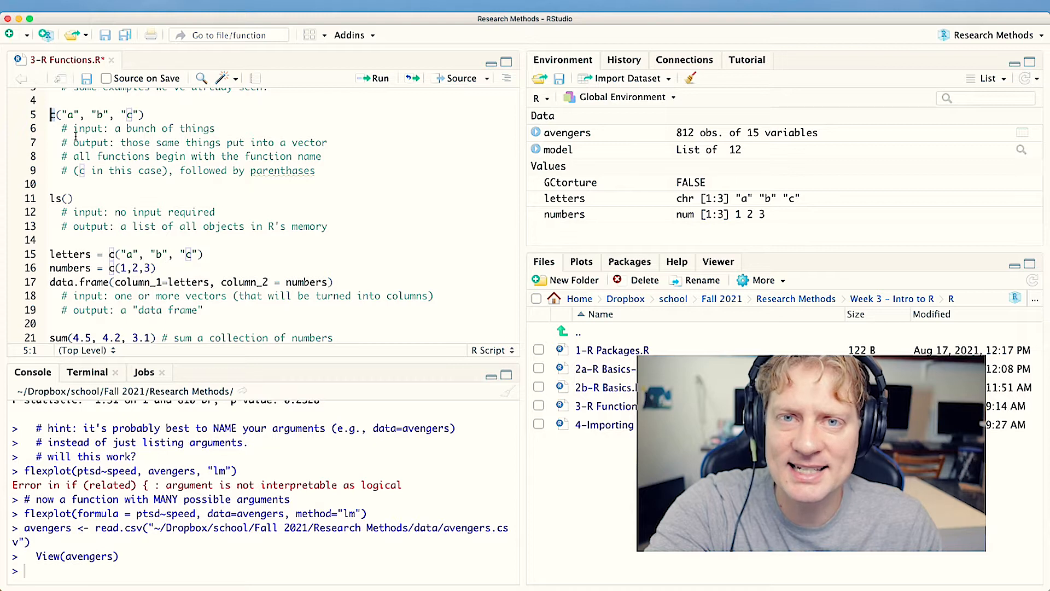
Retype and run ls(), listing avengers, GCtorture, letters, model and numbers in the console.
{"action": "left_click", "coordinate": [56, 114]}
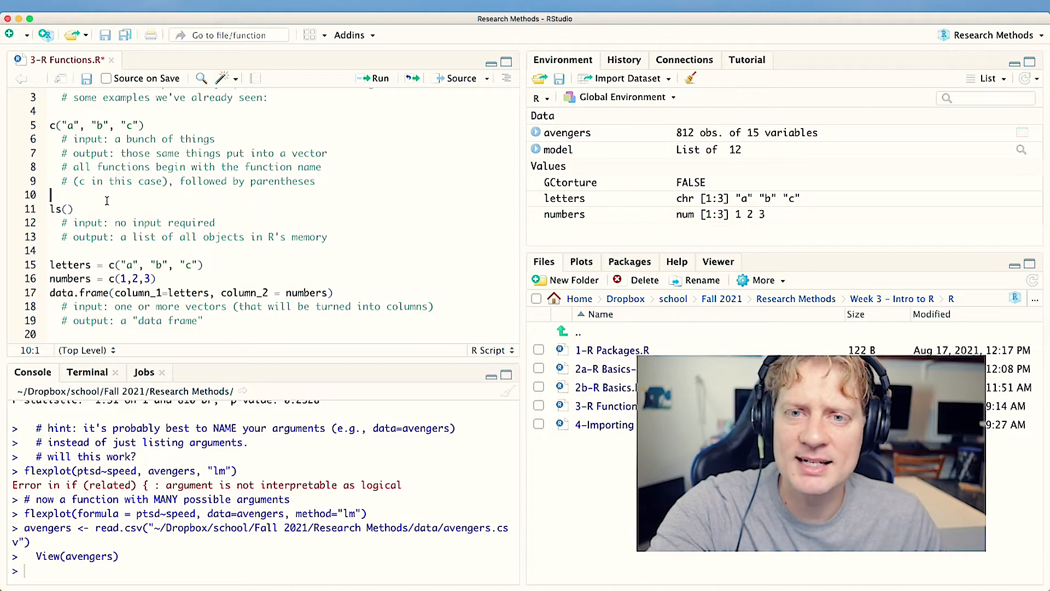
{"action": "double_click", "coordinate": [55, 207]}
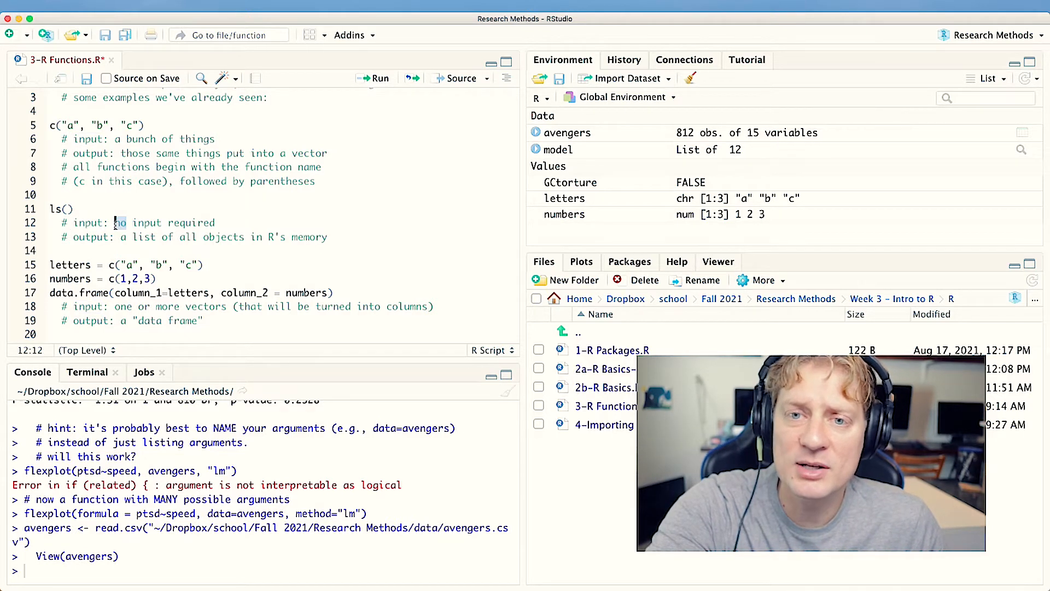
{"action": "double_click", "coordinate": [89, 236]}
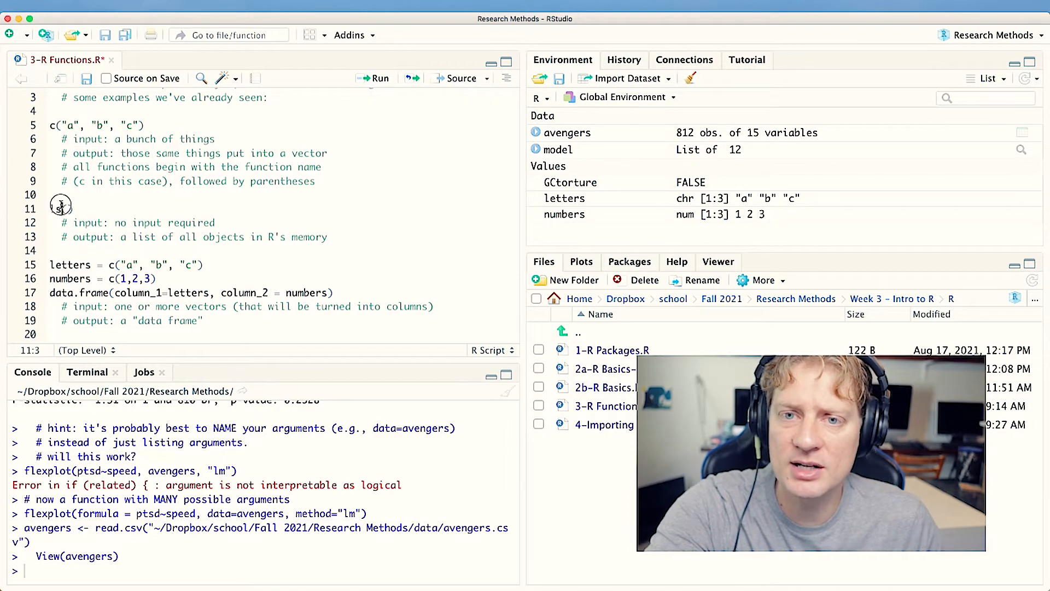
{"action": "type", "text": "ls()"}
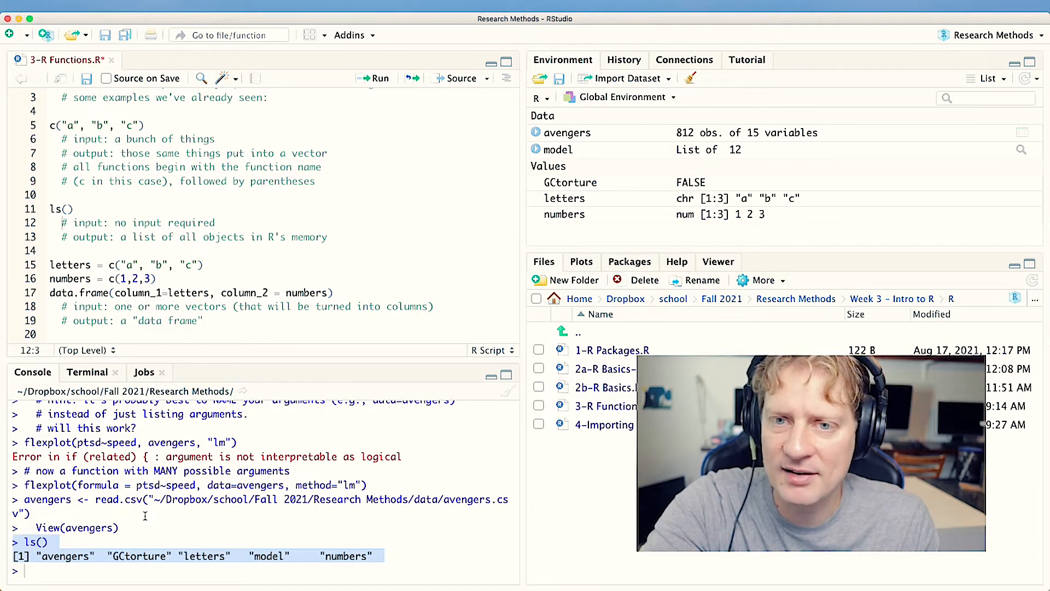
{"action": "left_click", "coordinate": [75, 209]}
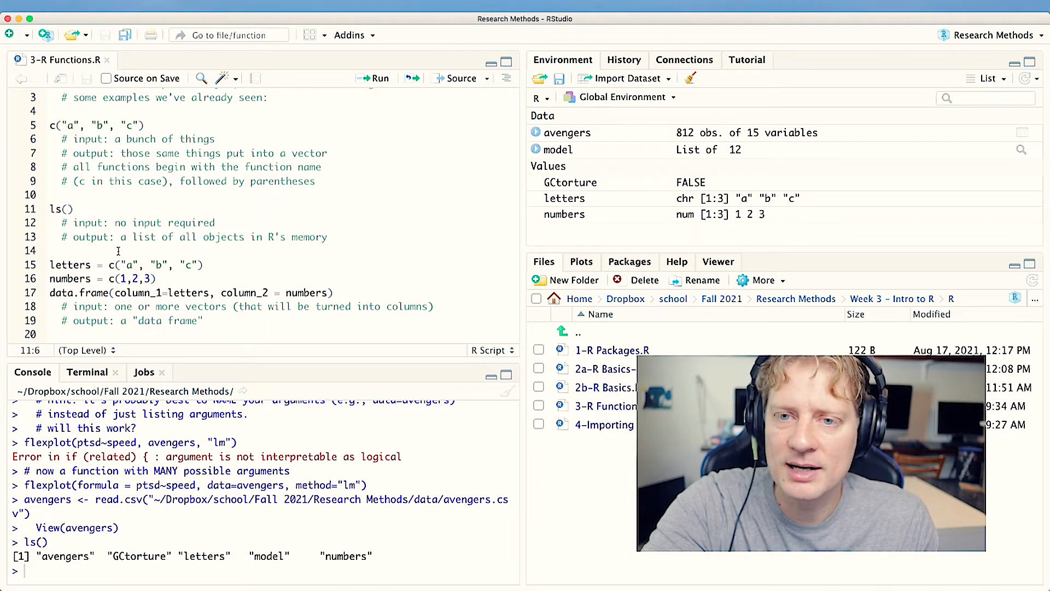
{"action": "scroll", "scroll_direction": "down", "scroll_amount": 3}
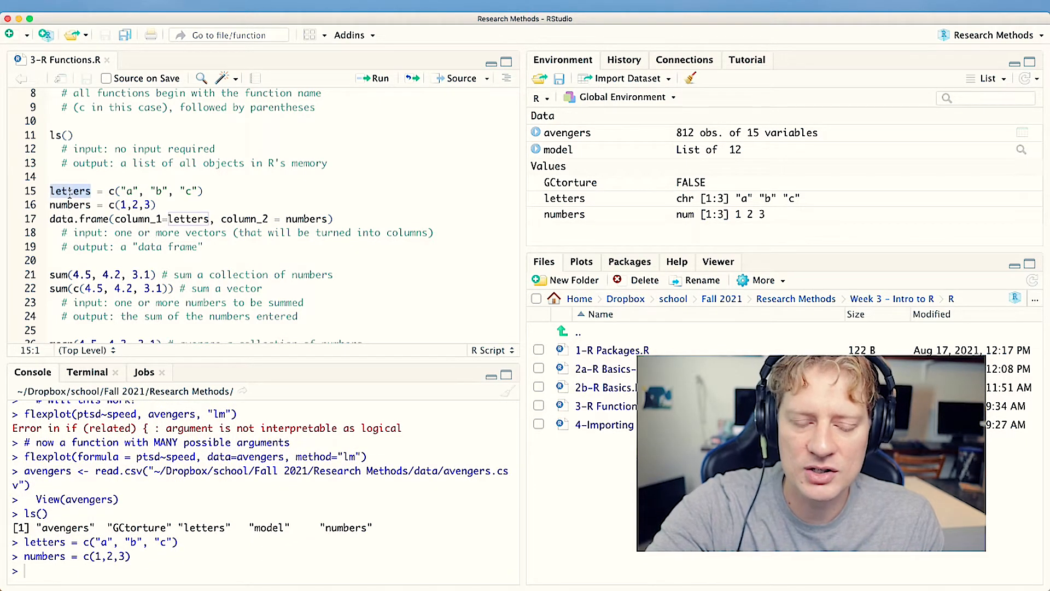
Print letters and numbers, then run data.frame(column_1=letters, column_2=numbers) and highlight its columns.
{"action": "type", "text": "letters"}
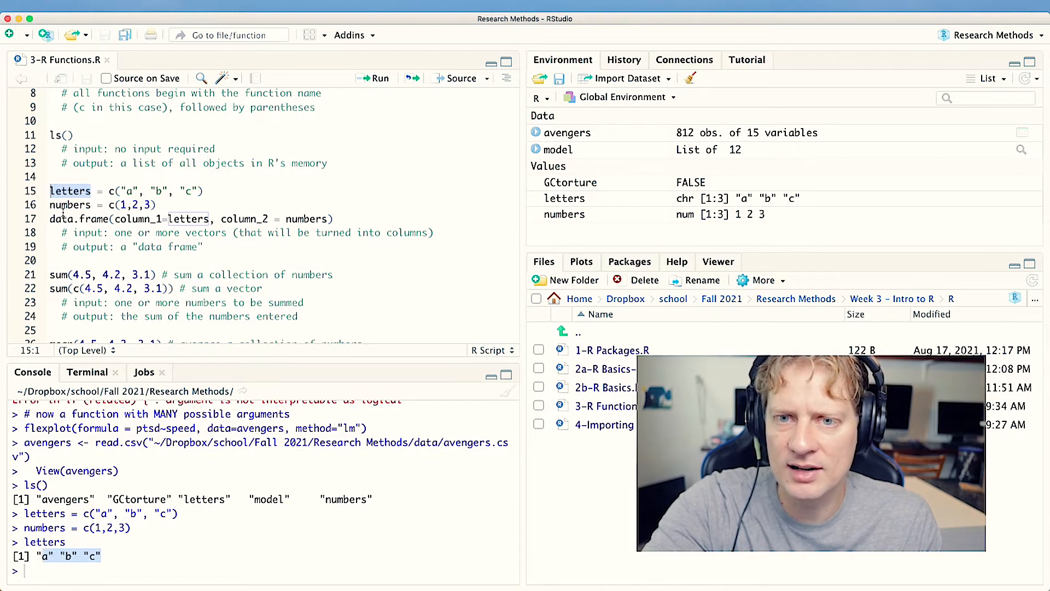
{"action": "left_click", "coordinate": [71, 205]}
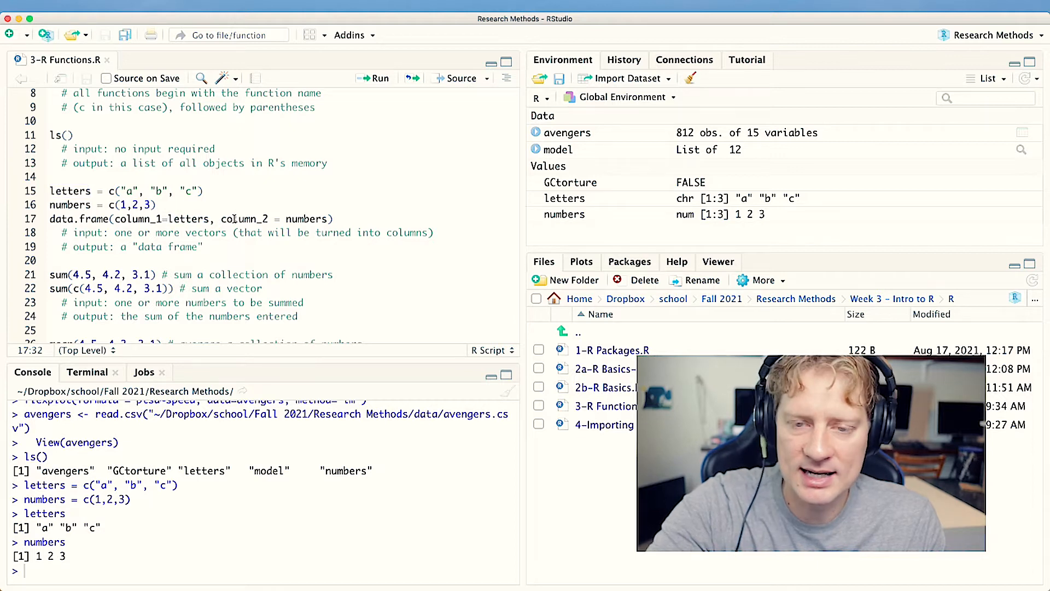
{"action": "left_click", "coordinate": [374, 78]}
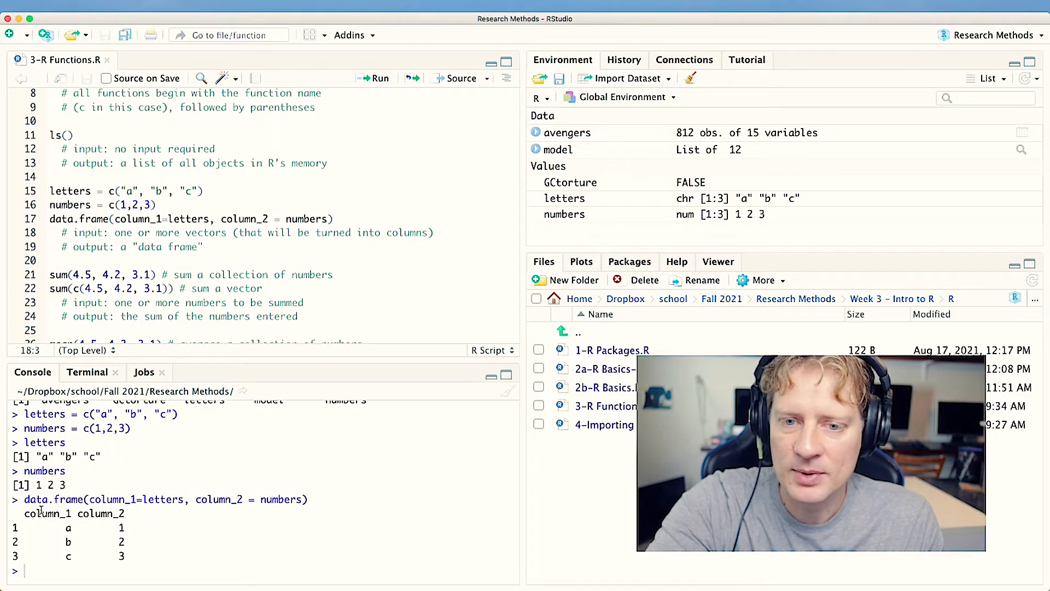
{"action": "left_click_drag", "start_coordinate": [23, 513], "coordinate": [130, 556]}
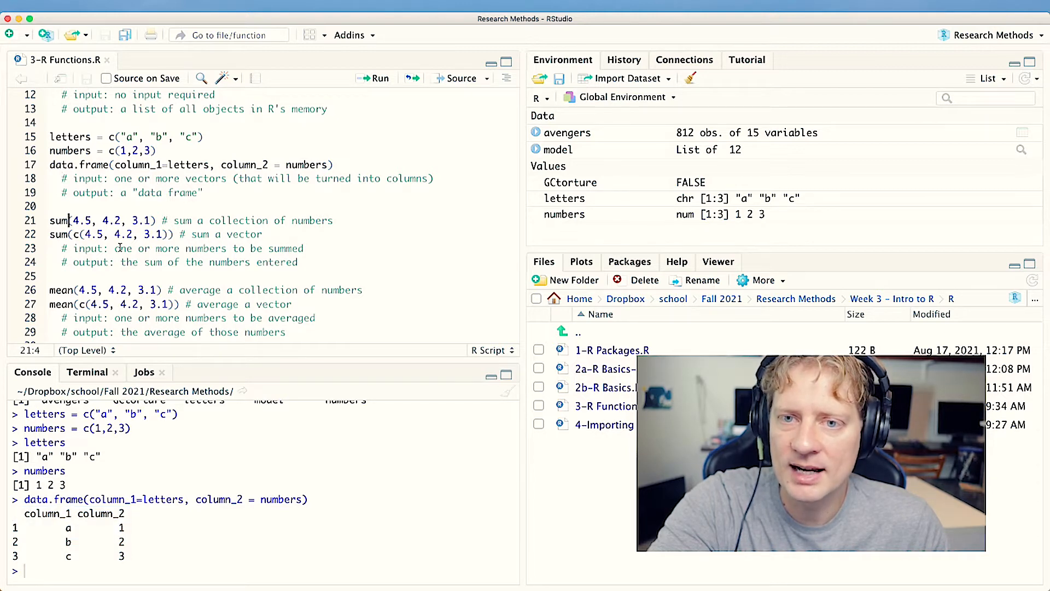
Run sum(4.5, 4.2, 3.1) and sum(c(4.5, 4.2, 3.1)), both returning 11.8, then reach the mean examples.
{"action": "double_click", "coordinate": [88, 250]}
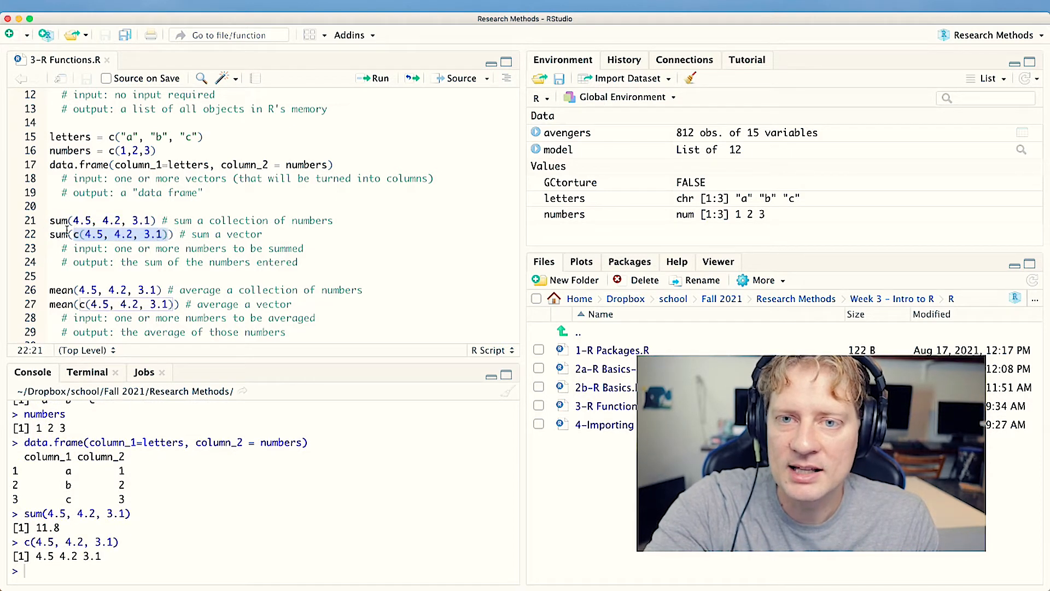
{"action": "left_click", "coordinate": [381, 78]}
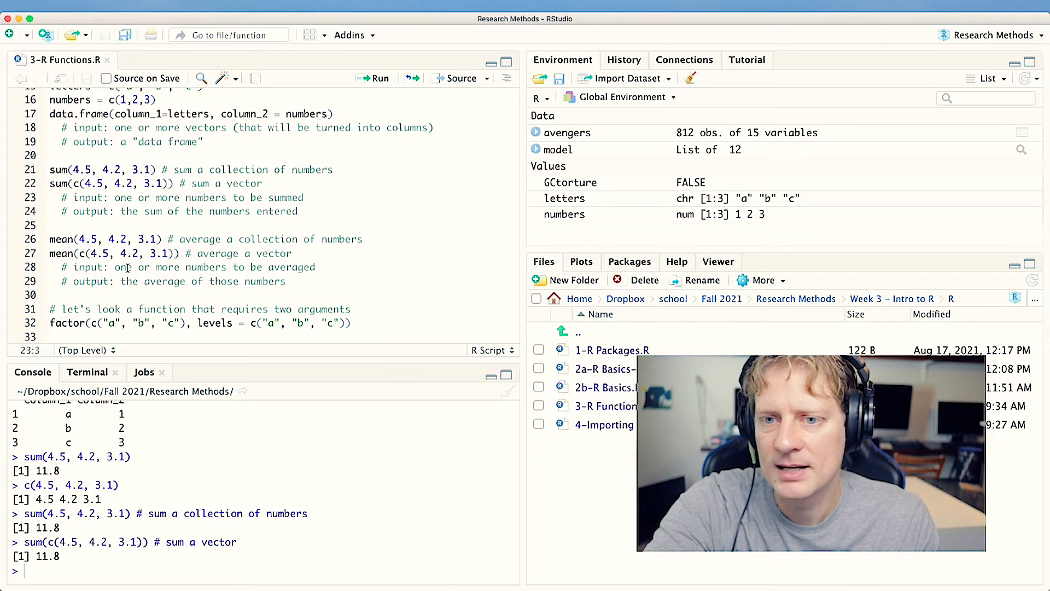
{"action": "scroll", "scroll_direction": "down", "scroll_amount": 3}
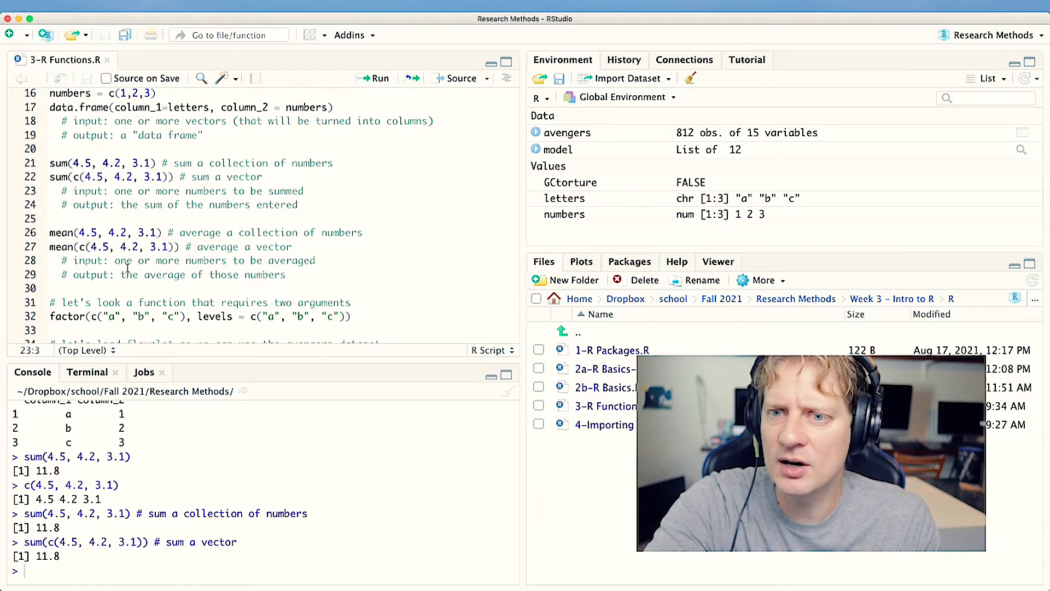
{"action": "left_click", "coordinate": [75, 232]}
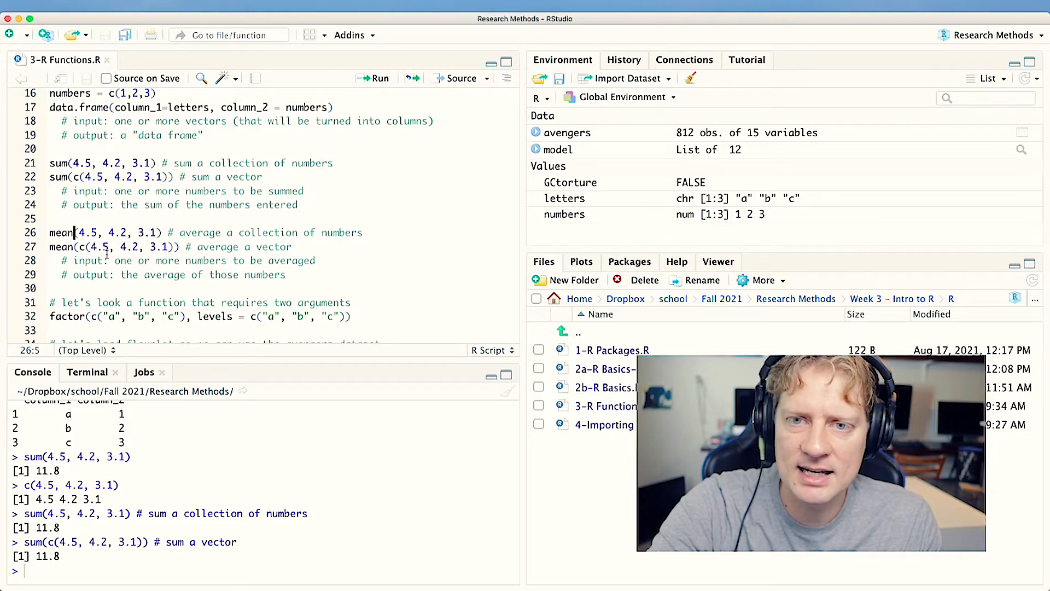
{"action": "left_click", "coordinate": [375, 78]}
{"action": "type", "text": "mean() # average a vector"}
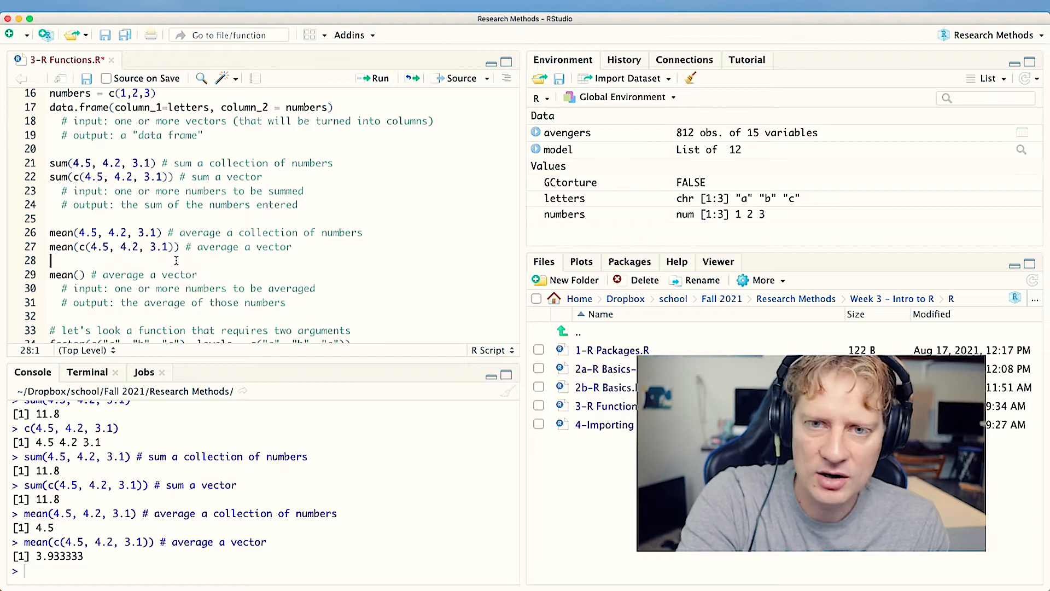
Add some_numbers = c(4.5, 4.2, 3.1), run mean(some_numbers) giving 3.933333, and compare with the vector mean.
{"action": "type", "text": "some_num"}
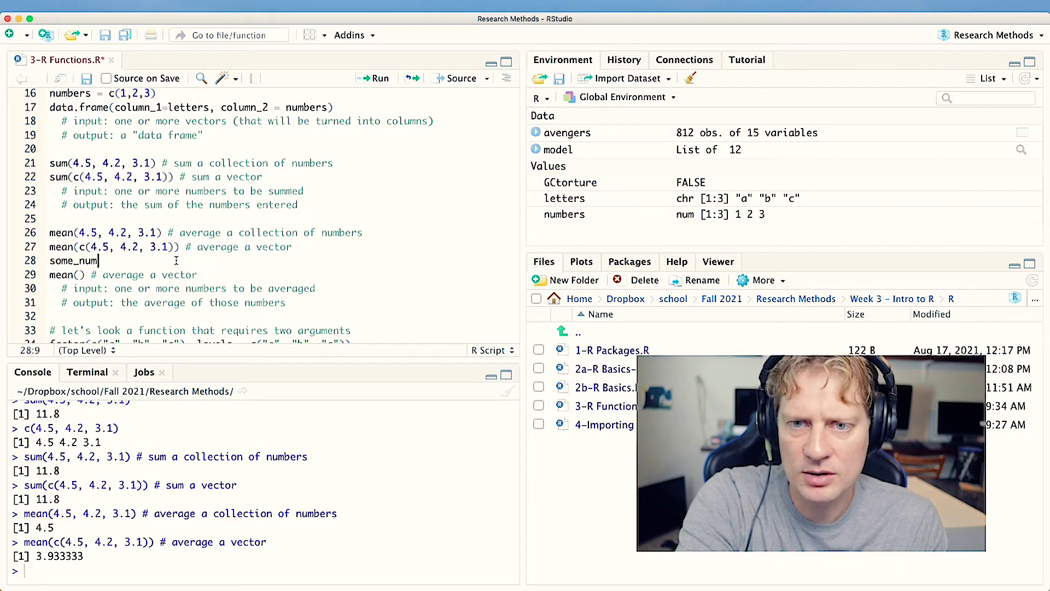
{"action": "type", "text": "= c(4.5, 4.2, 3.1)"}
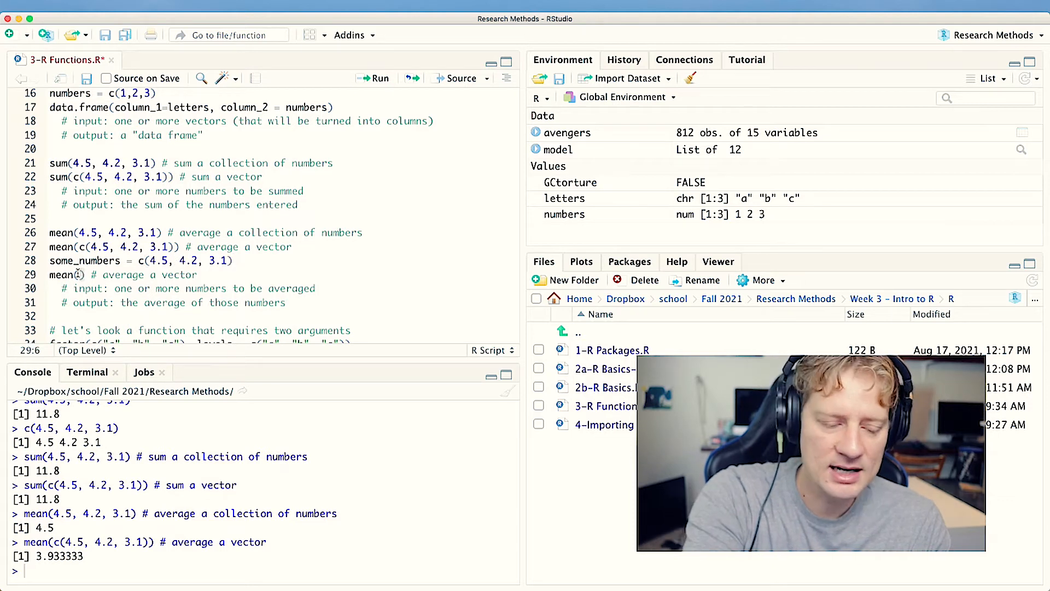
{"action": "type", "text": "some_numbers"}
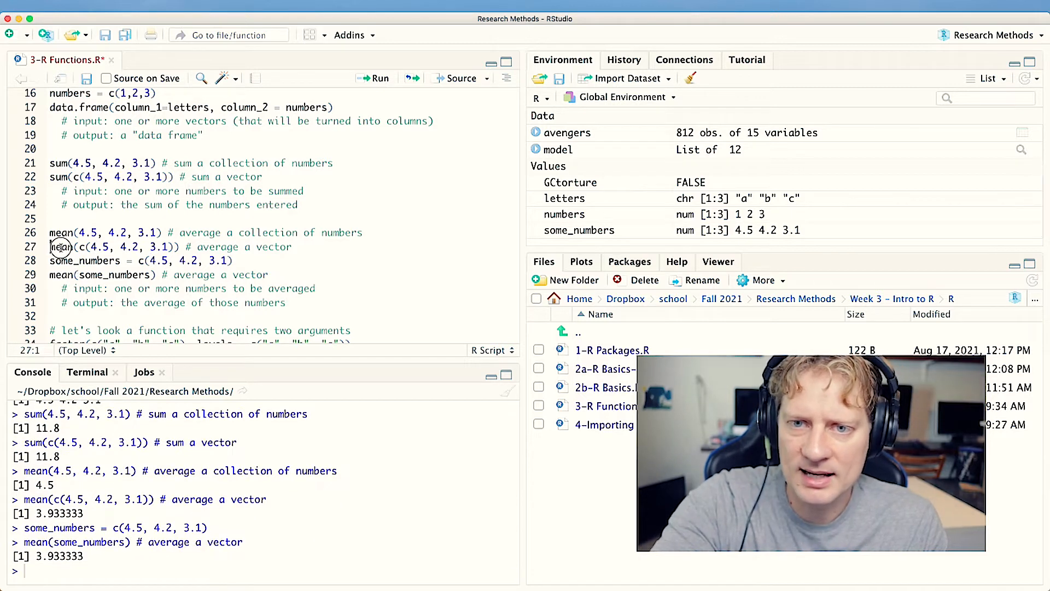
{"action": "left_click_drag", "start_coordinate": [51, 246], "coordinate": [175, 246]}
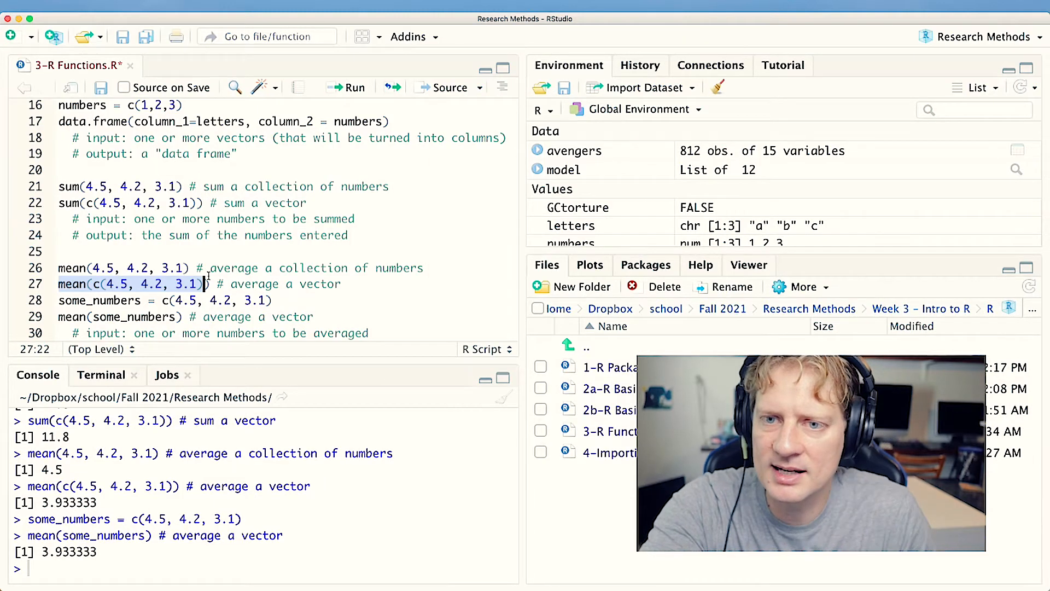
{"action": "scroll", "scroll_direction": "down", "scroll_amount": 3}
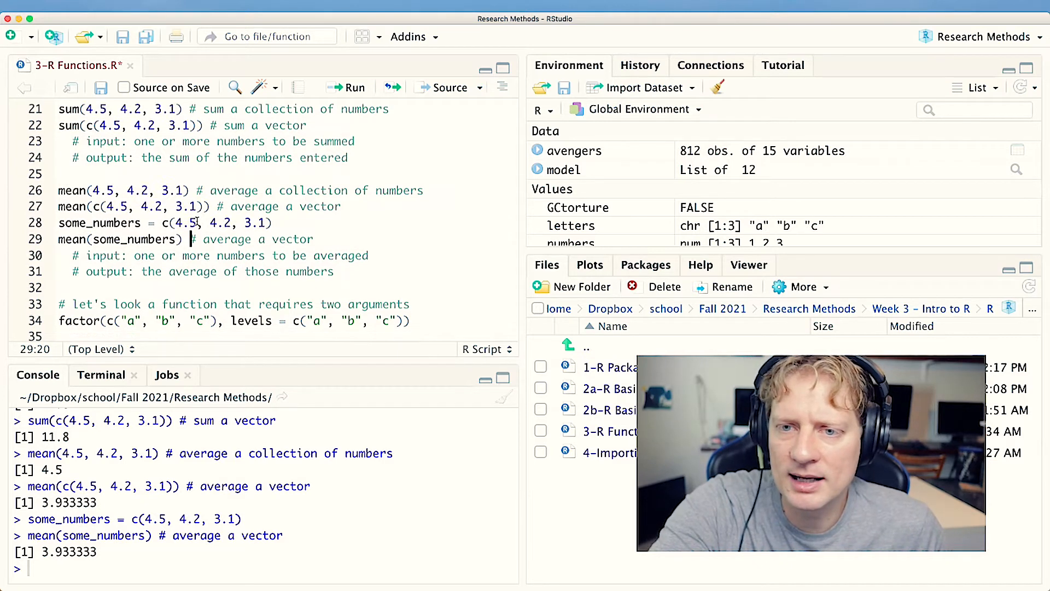
{"action": "scroll", "scroll_direction": "down", "scroll_amount": 3}
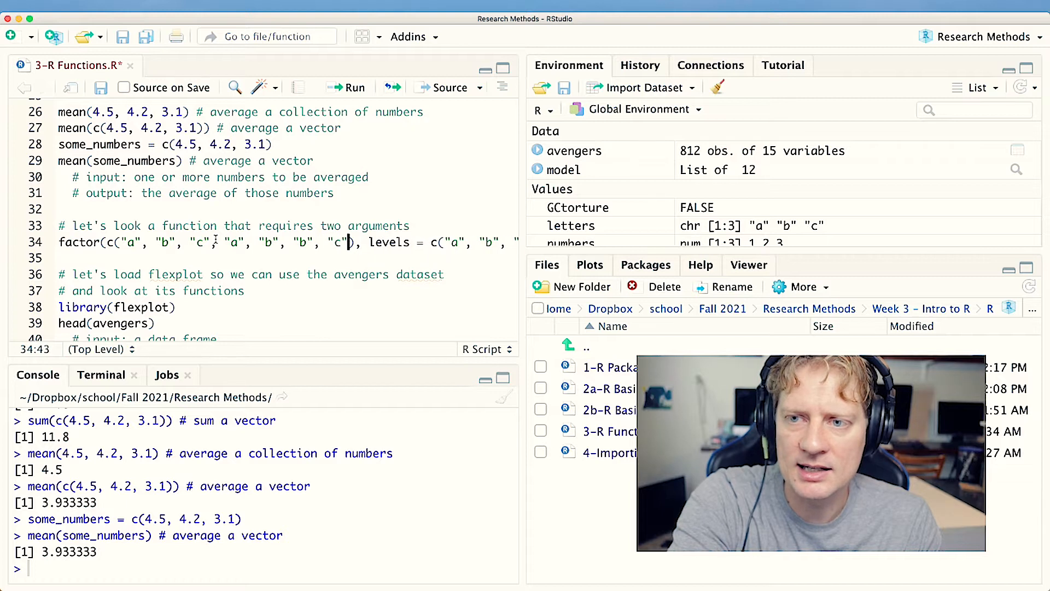
Add the quoted repeated letters to the factor vector and run it, printing levels a b c.
{"action": "type", "text": "\"\""}
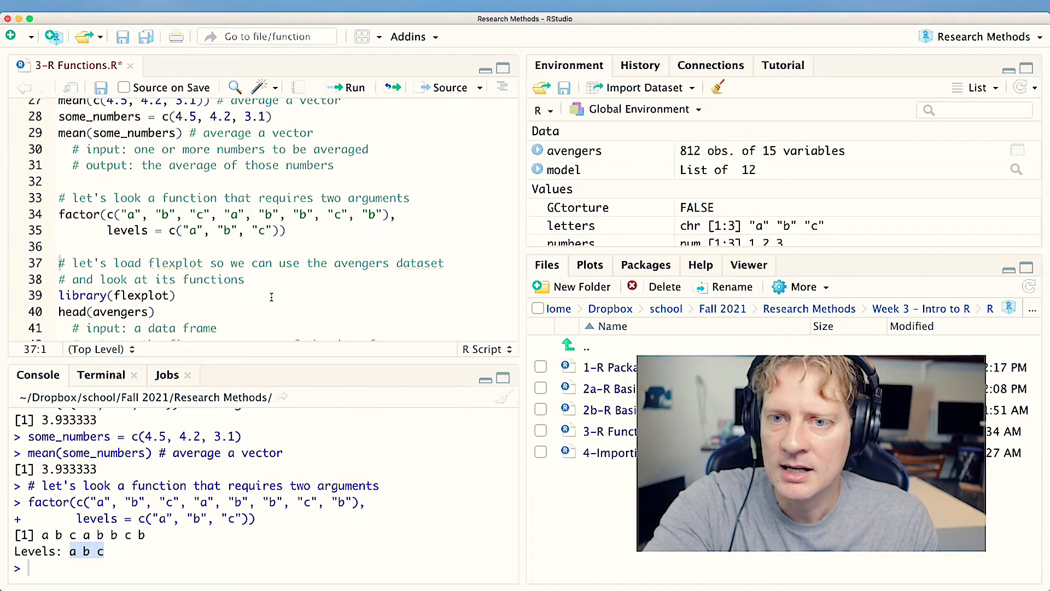
Load flexplot and run head(avengers), noting it shows the first six rows.
{"action": "scroll", "scroll_direction": "down", "scroll_amount": 3}
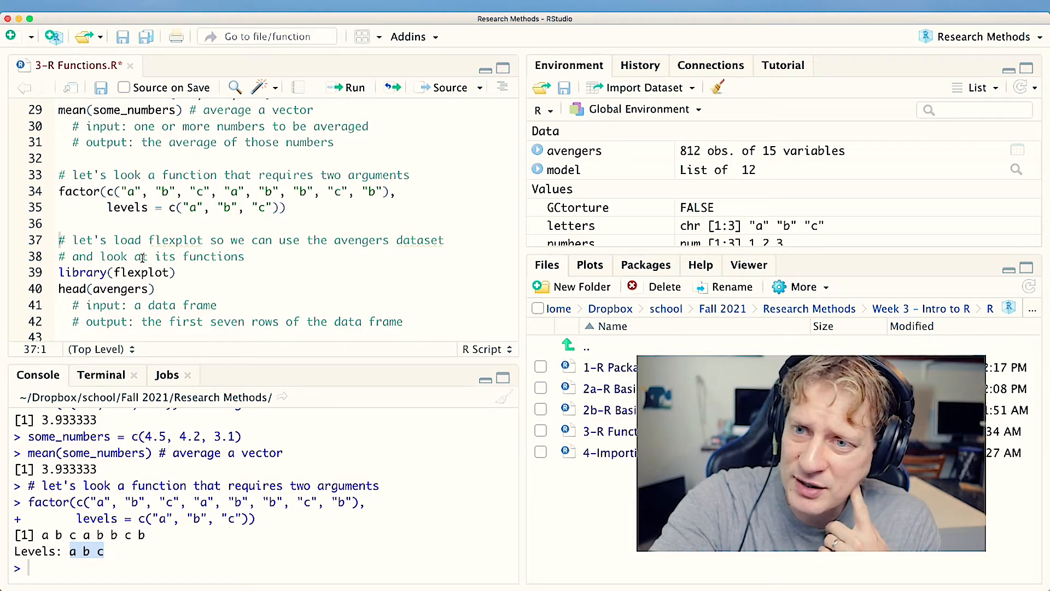
{"action": "mouse_move", "coordinate": [185, 256]}
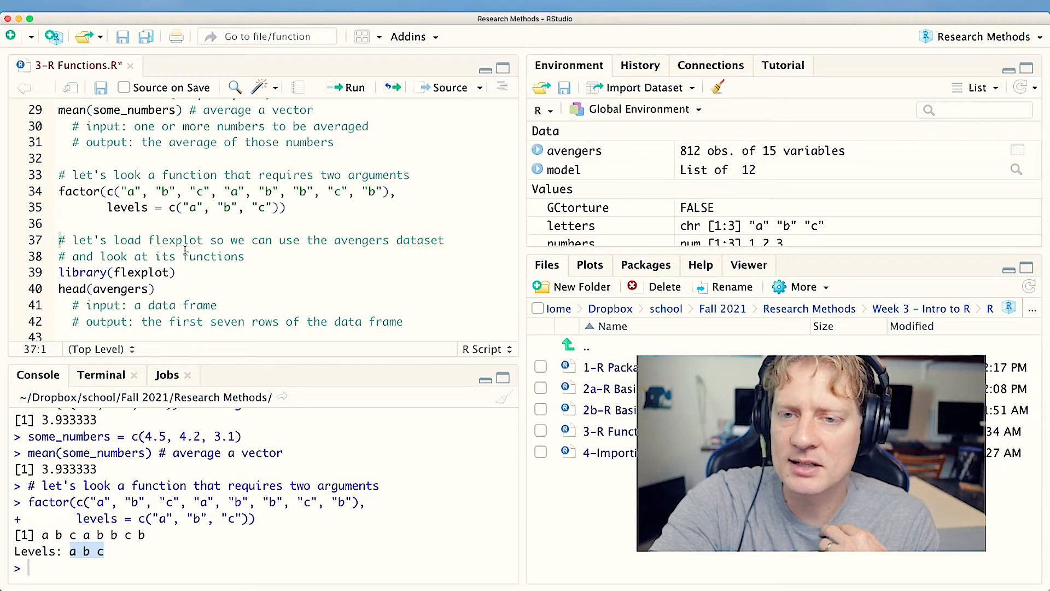
{"action": "left_click", "coordinate": [141, 273]}
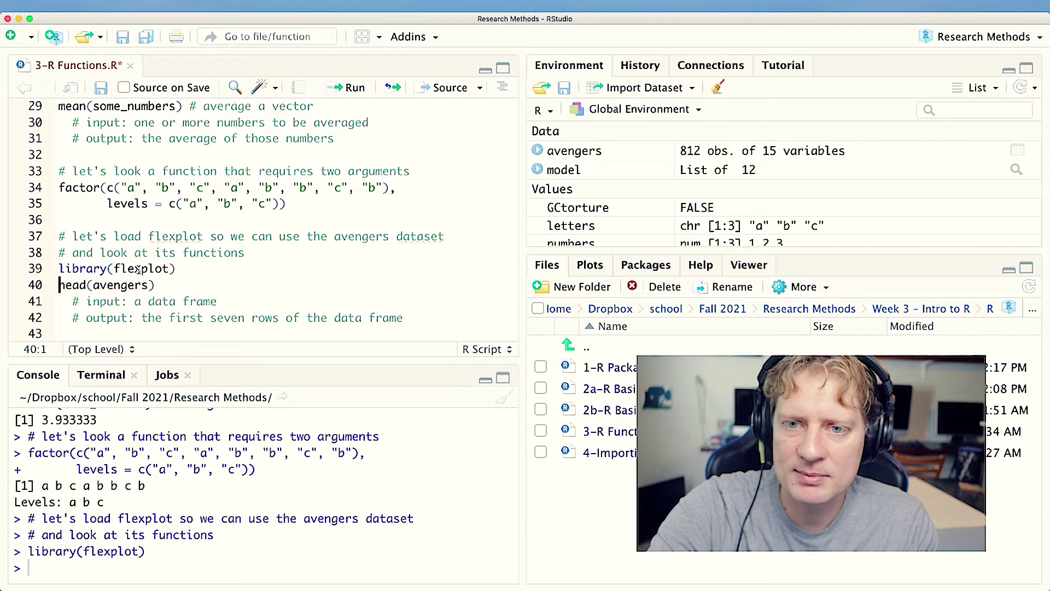
{"action": "scroll", "scroll_direction": "down", "scroll_amount": 3}
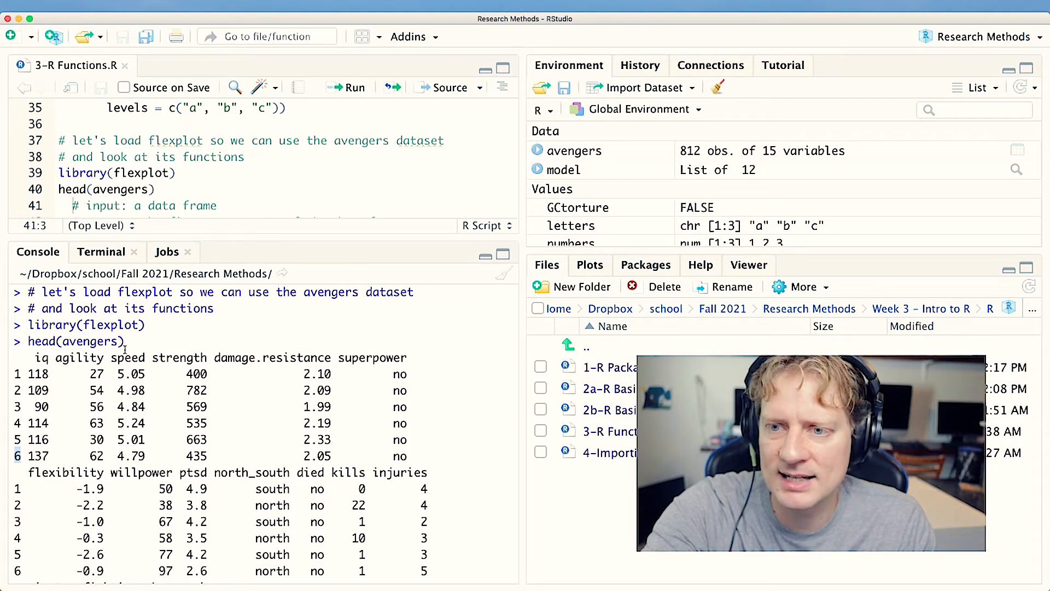
{"action": "scroll", "scroll_direction": "down", "scroll_amount": 3}
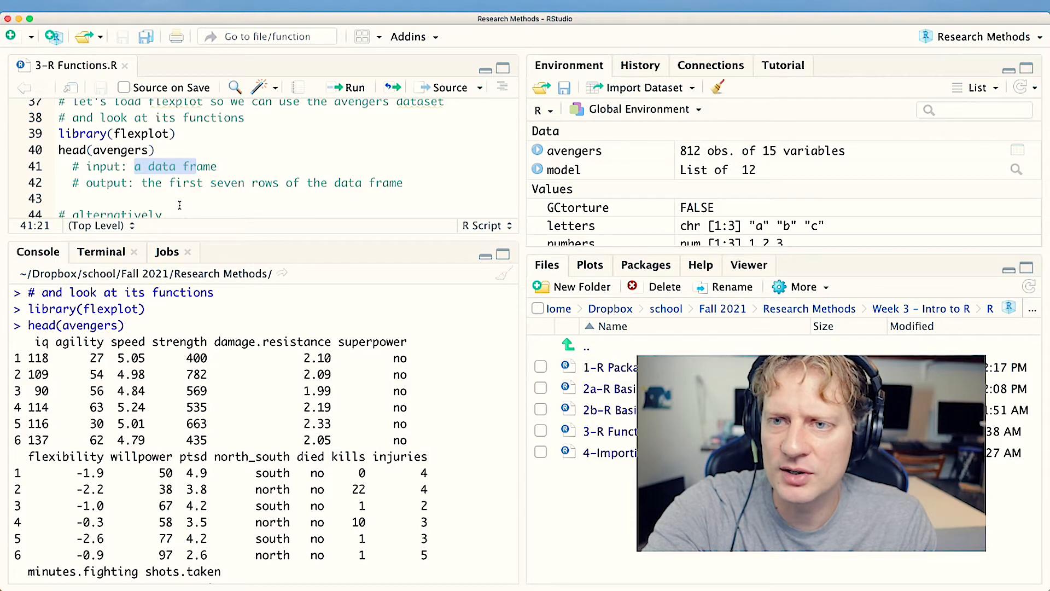
{"action": "type", "text": "six"}
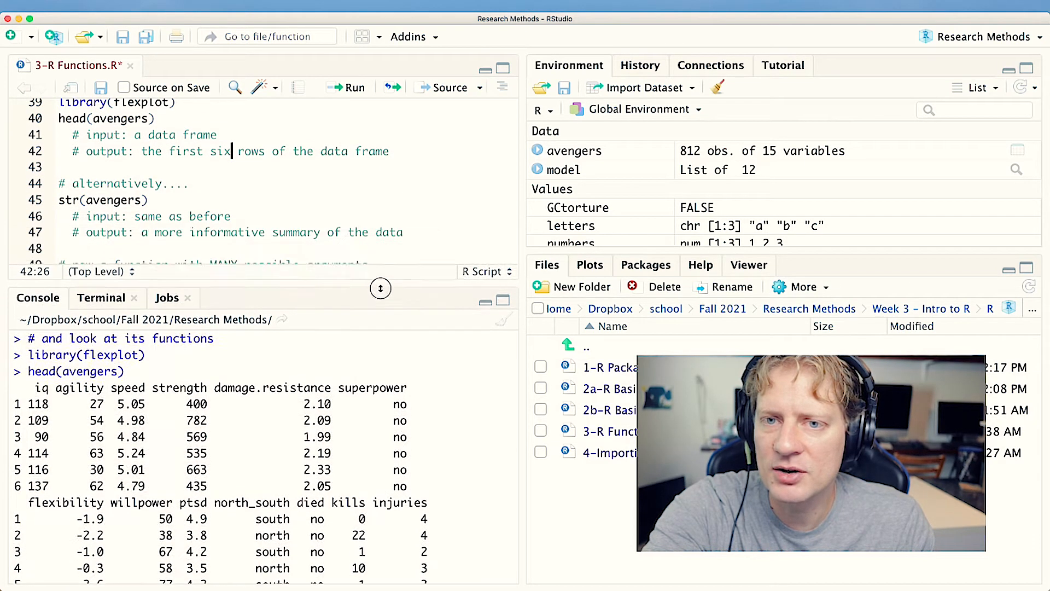
Run str(avengers) and highlight the int type of iq and num type of speed in the summary.
{"action": "left_click", "coordinate": [107, 200]}
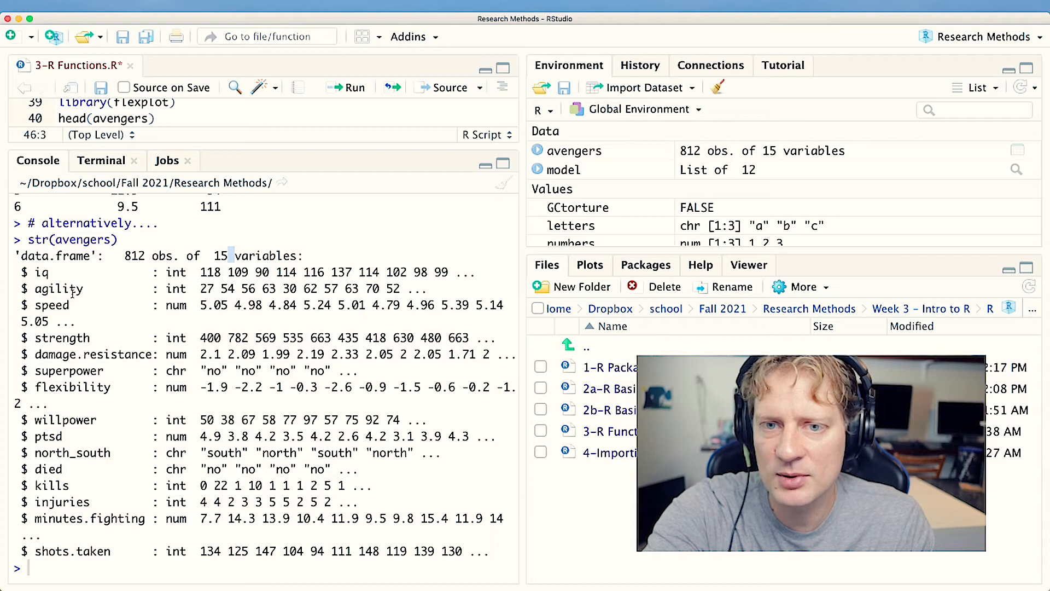
{"action": "left_click_drag", "start_coordinate": [26, 273], "coordinate": [312, 551]}
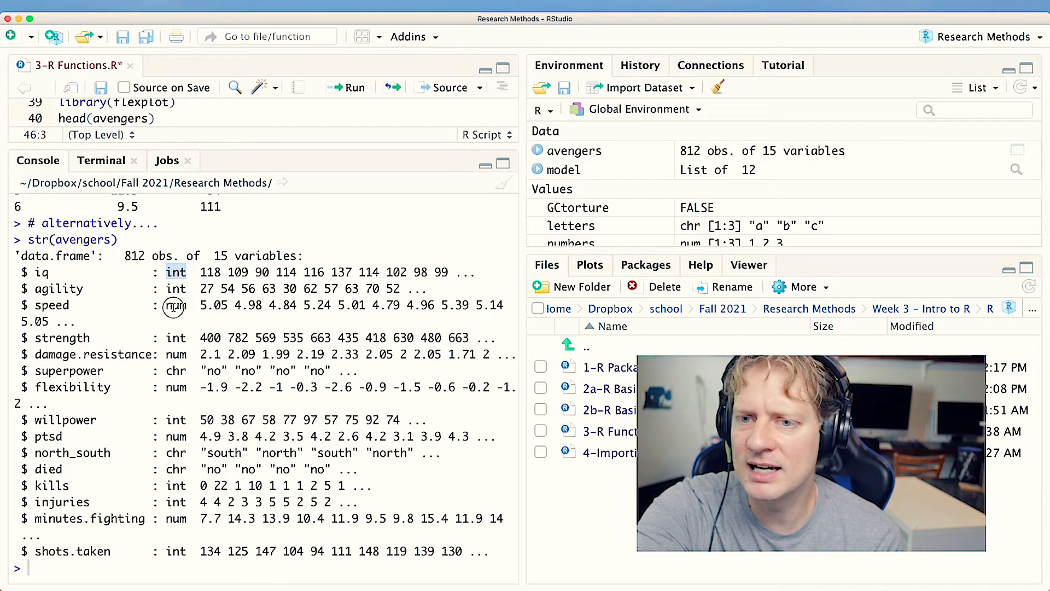
{"action": "double_click", "coordinate": [176, 306]}
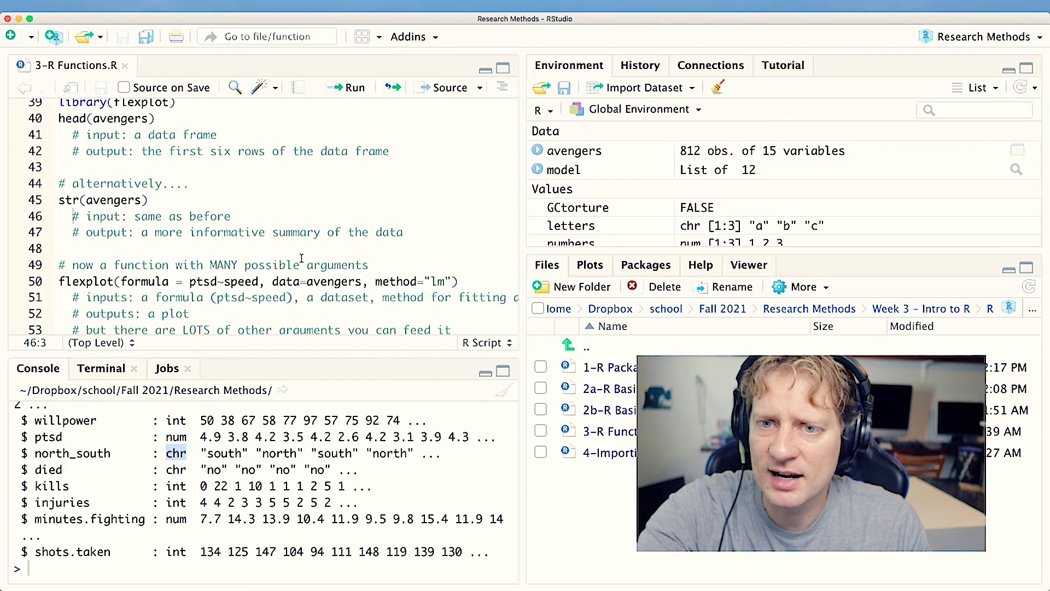
{"action": "left_click", "coordinate": [130, 200]}
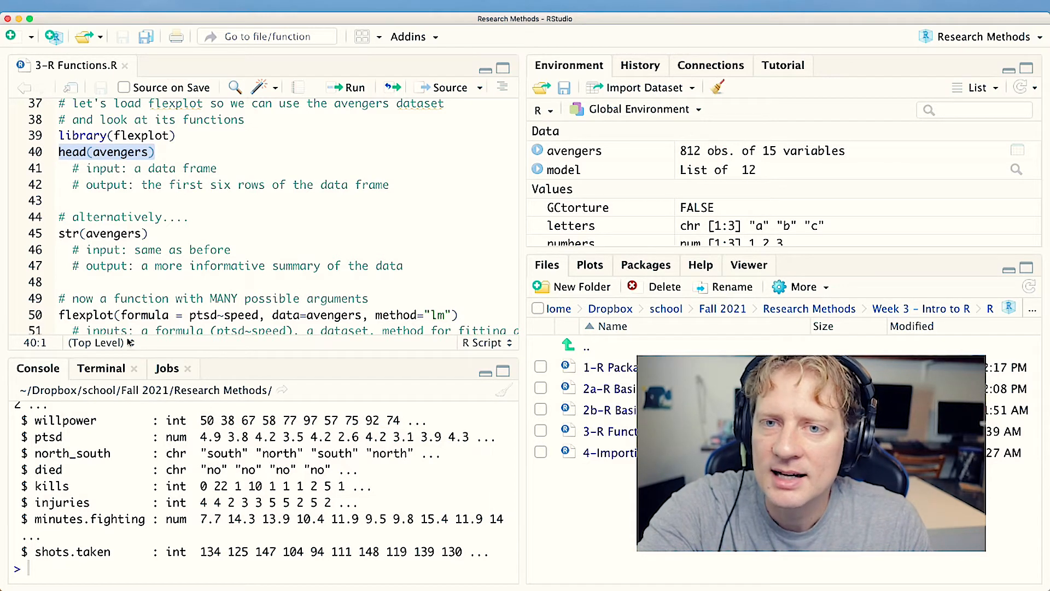
{"action": "left_click", "coordinate": [156, 233]}
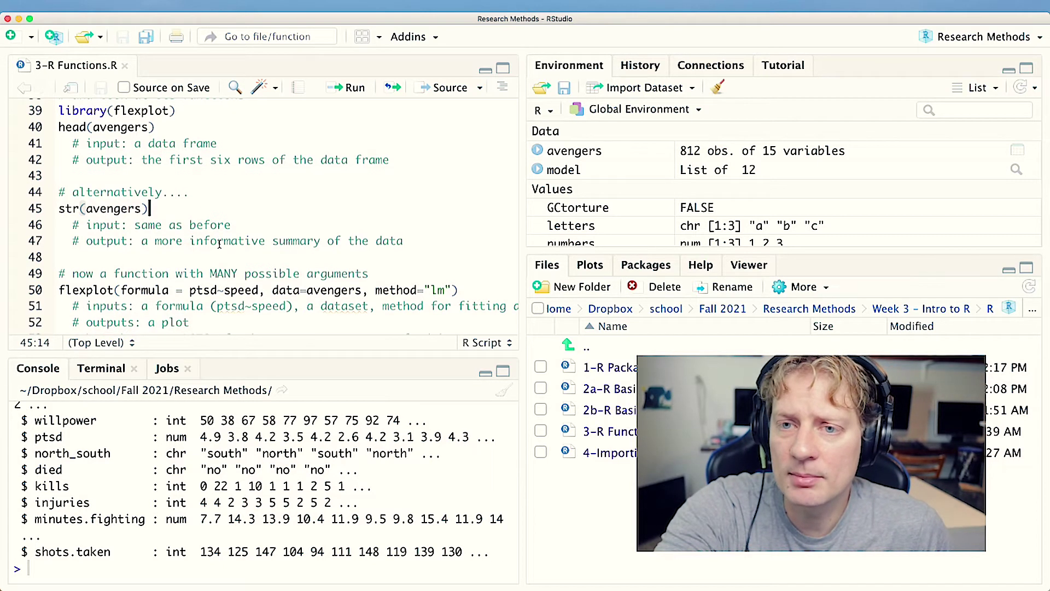
{"action": "scroll", "scroll_direction": "down", "scroll_amount": 3}
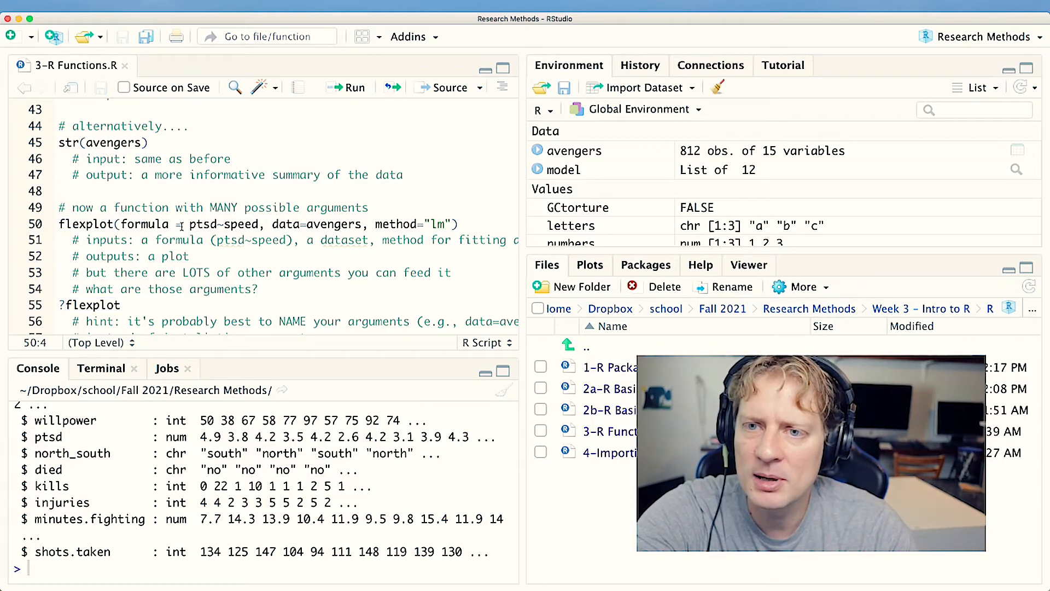
Break the flexplot call so data= and method= sit on their own lines and split the long inputs comment.
{"action": "double_click", "coordinate": [247, 223]}
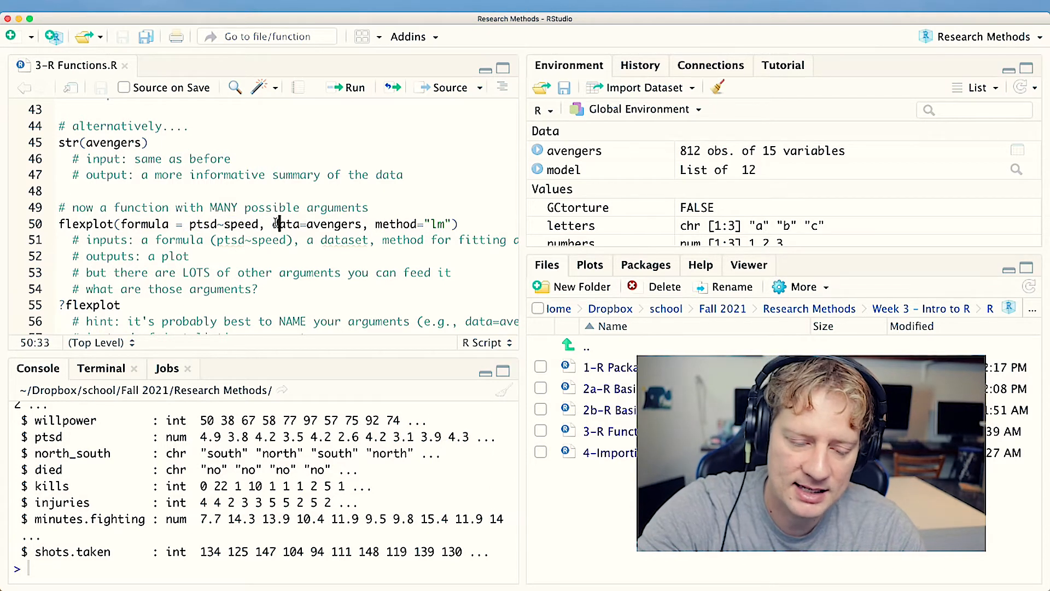
{"action": "key", "text": "Enter"}
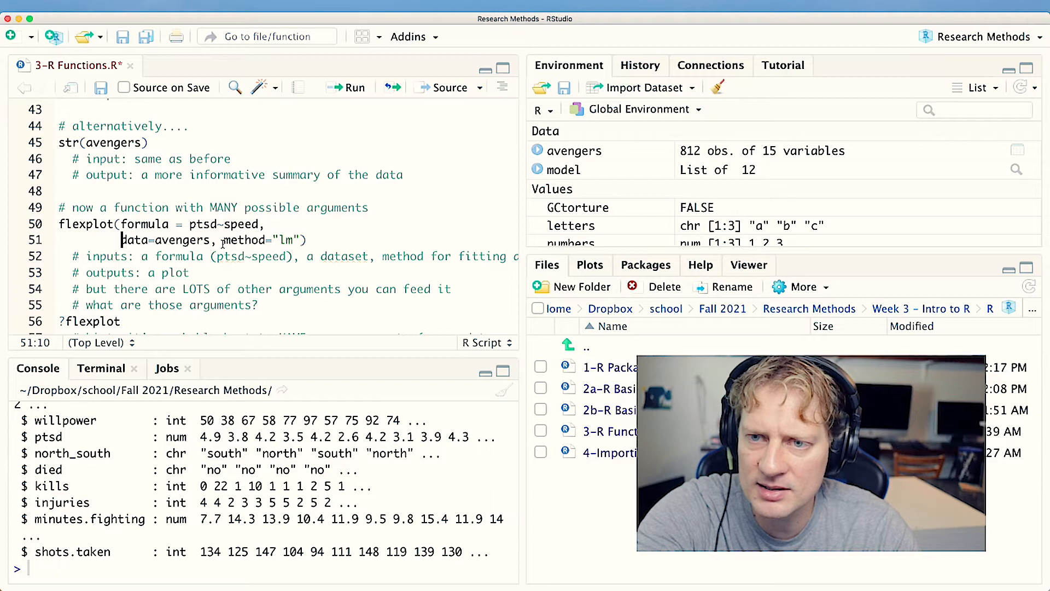
{"action": "key", "text": "Enter"}
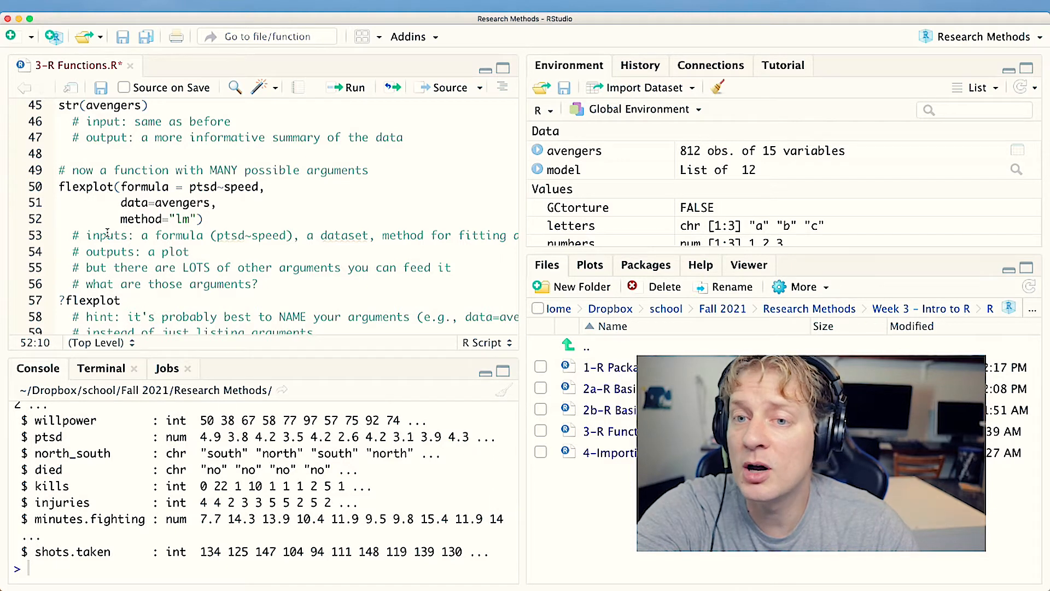
{"action": "double_click", "coordinate": [107, 236]}
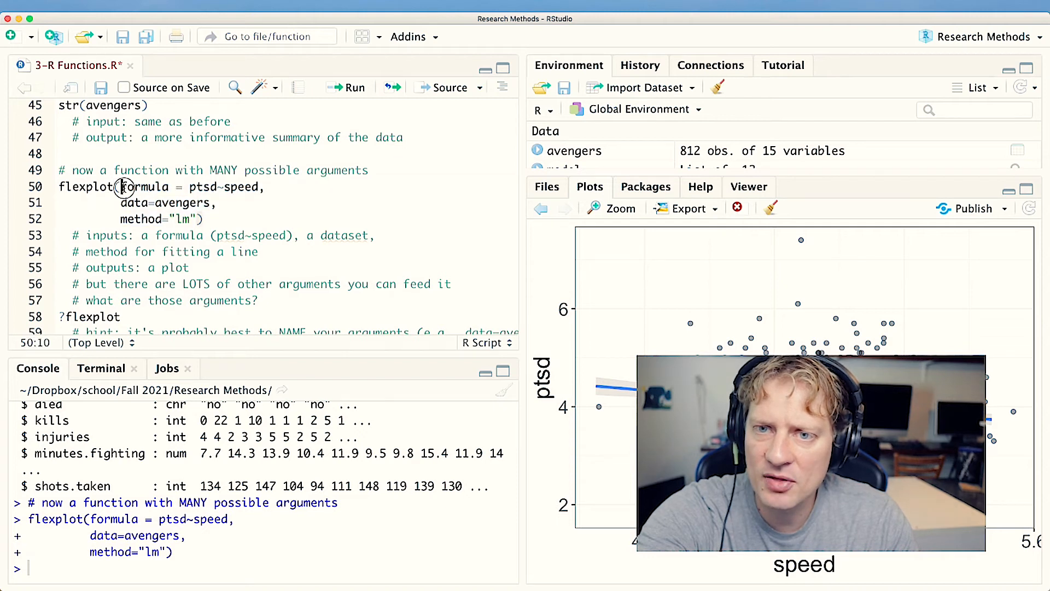
Select the closing comments with ?flexplot and run them, opening the flexplot help page.
{"action": "left_click_drag", "start_coordinate": [121, 186], "coordinate": [198, 219]}
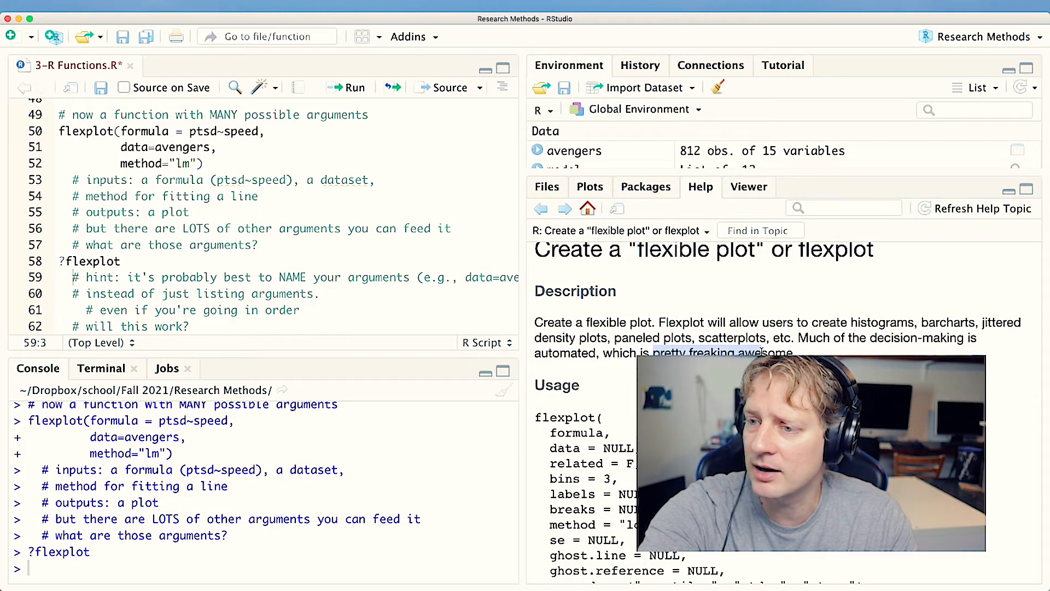
Scroll flexplot's Usage list, emphasising the labels argument, down to the Arguments section starting with formula.
{"action": "scroll", "scroll_direction": "down", "scroll_amount": 3}
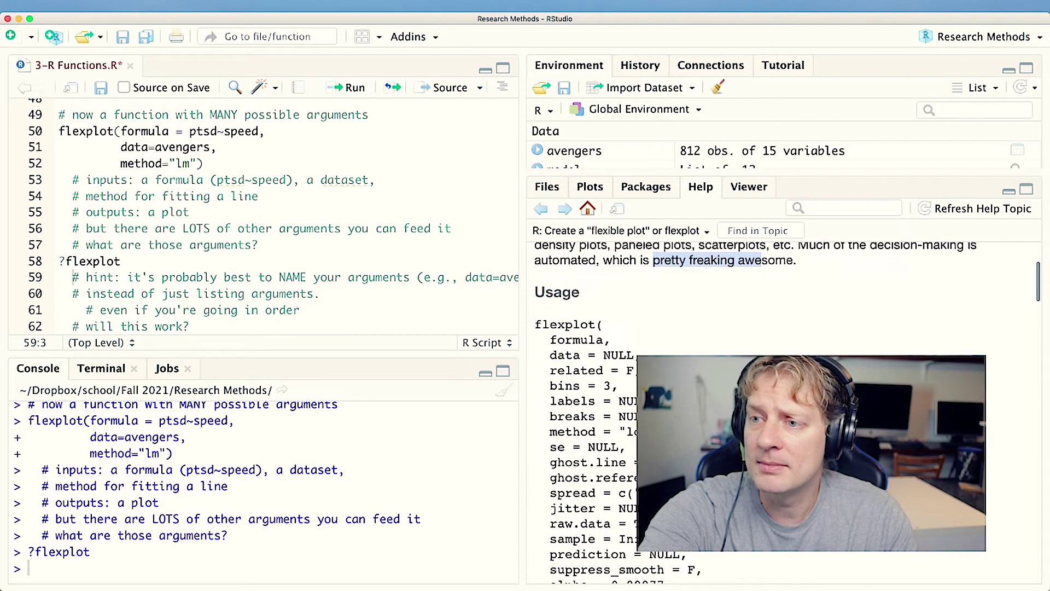
{"action": "scroll", "scroll_direction": "down", "scroll_amount": 3}
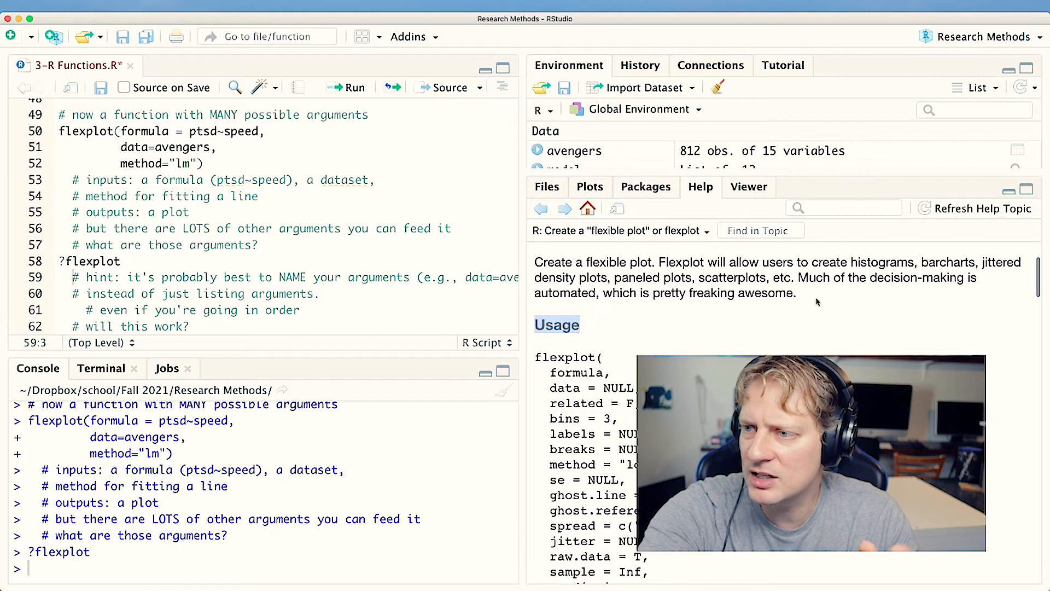
{"action": "scroll", "scroll_direction": "down", "scroll_amount": 3}
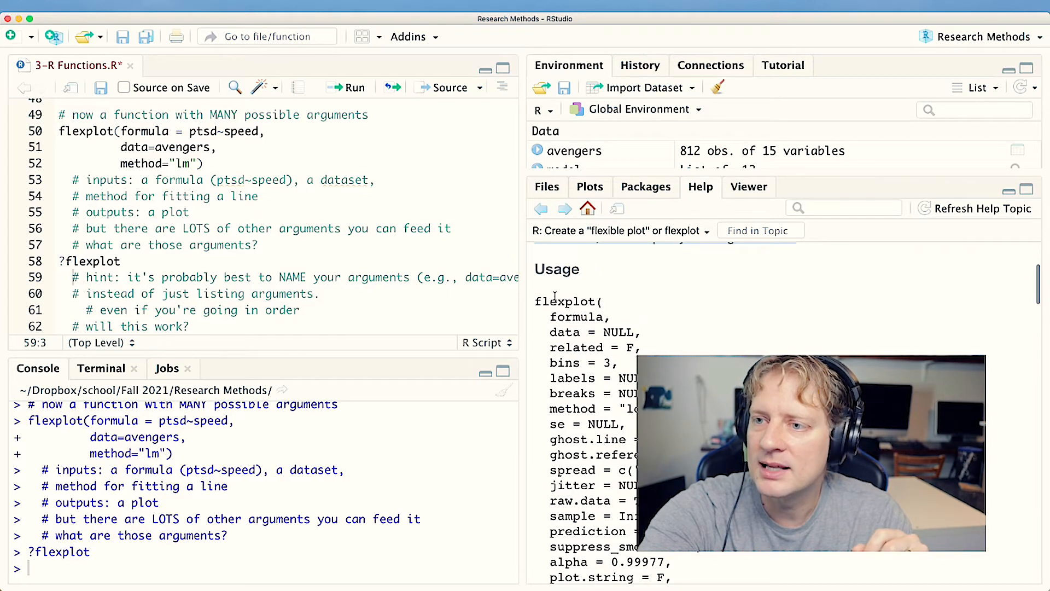
{"action": "scroll", "scroll_direction": "down", "scroll_amount": 3}
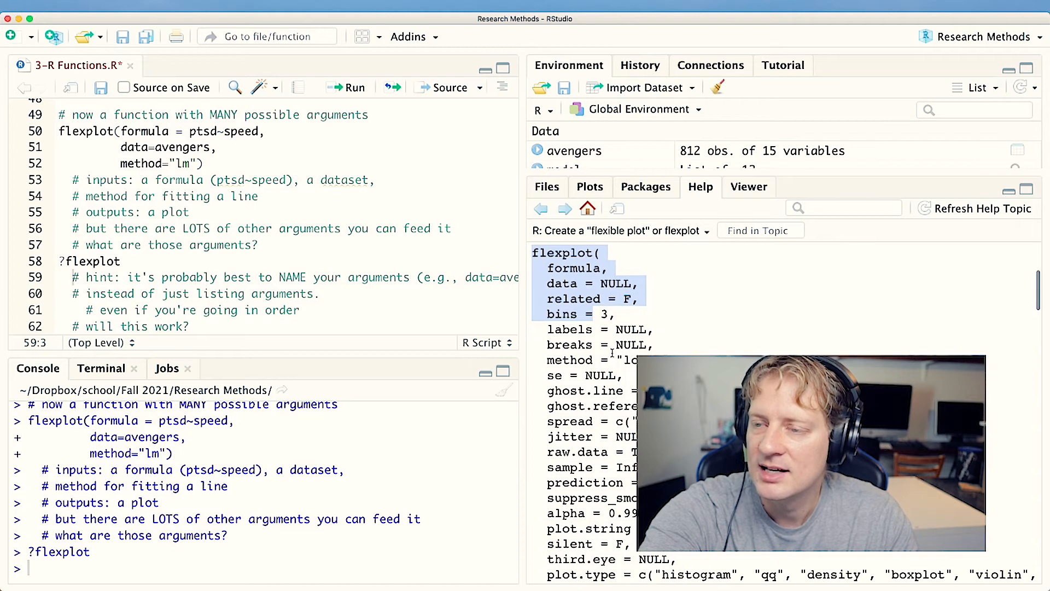
{"action": "scroll", "scroll_direction": "down", "scroll_amount": 3}
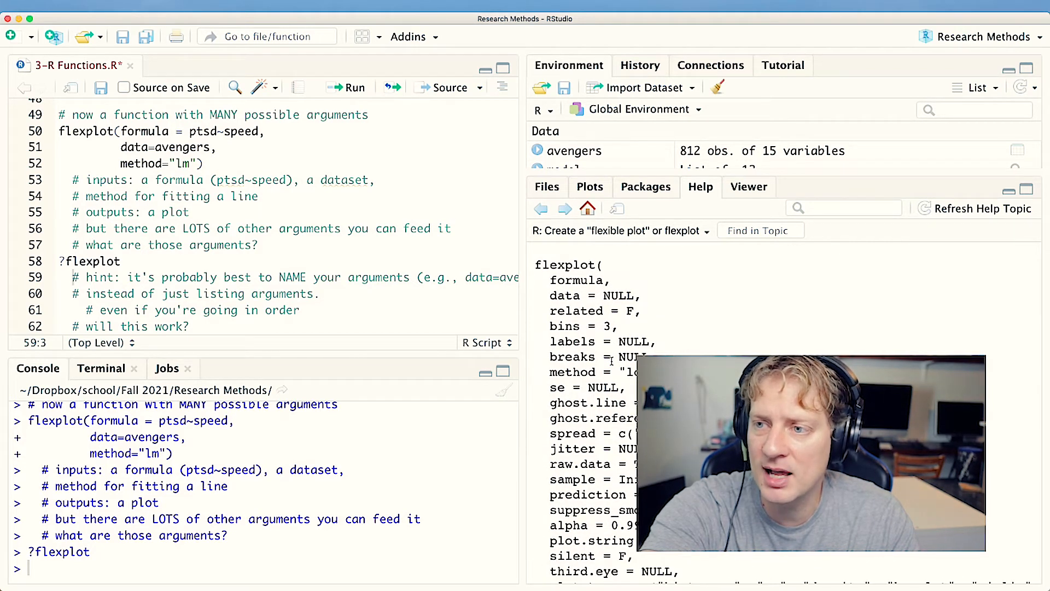
{"action": "double_click", "coordinate": [565, 295]}
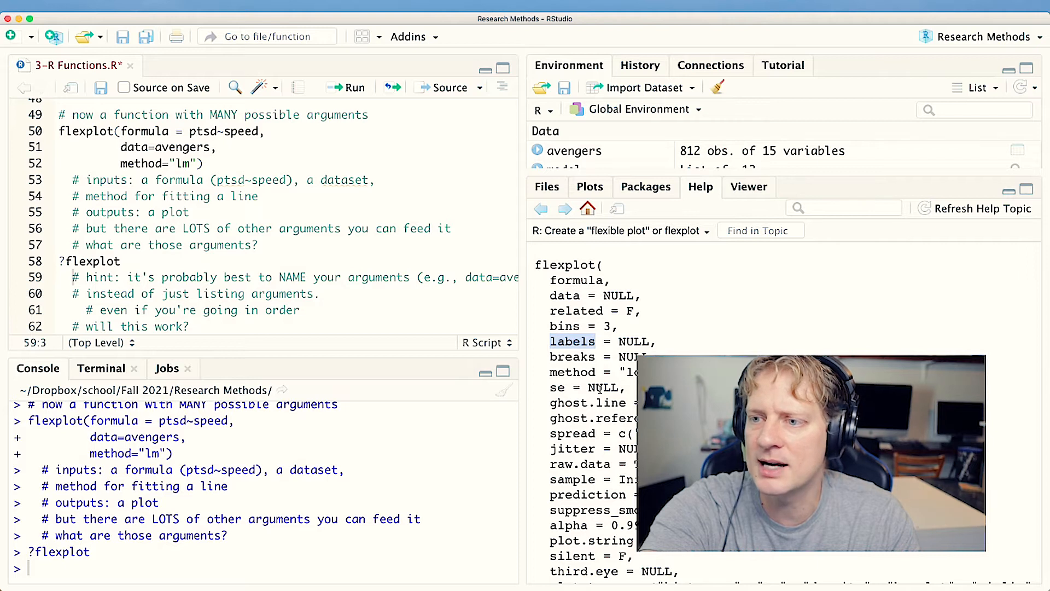
{"action": "scroll", "scroll_direction": "down", "scroll_amount": 3}
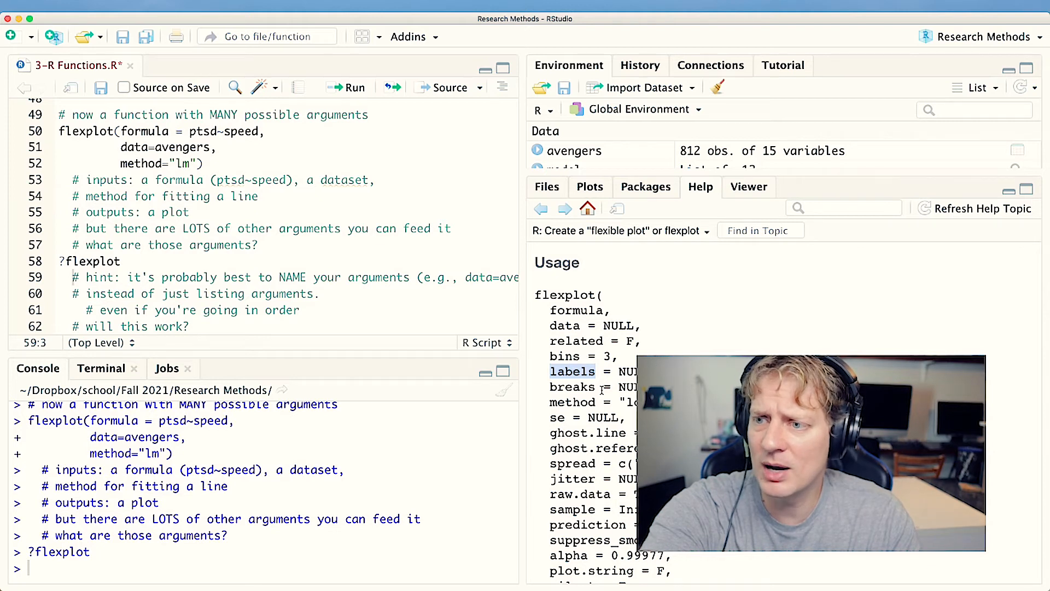
{"action": "scroll", "scroll_direction": "down", "scroll_amount": 3}
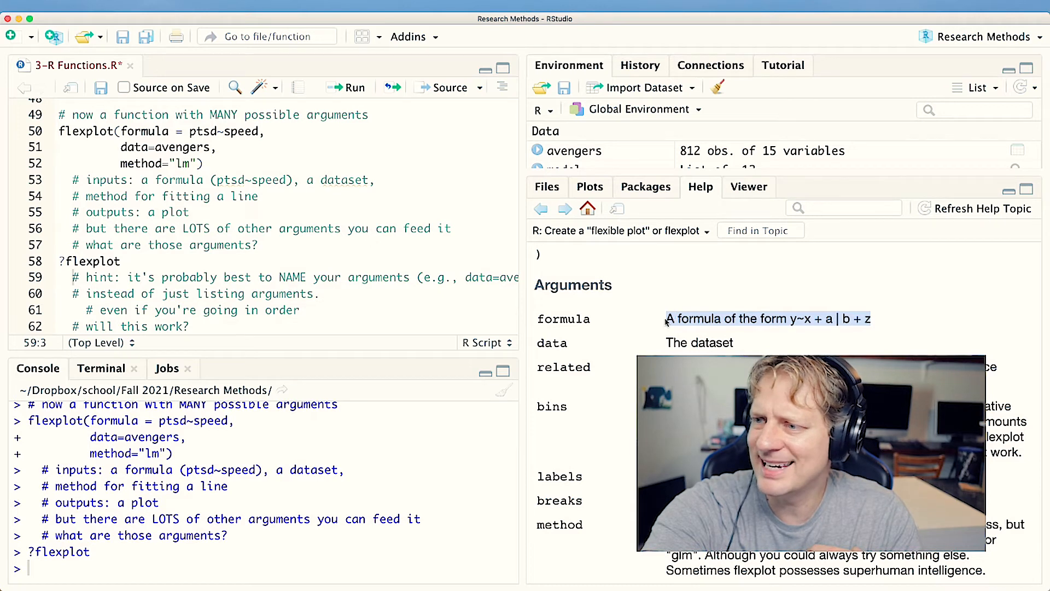
Scroll past the remaining arguments, highlight the Details paragraph on formulas, and reach Author(s) and Examples.
{"action": "scroll", "scroll_direction": "down", "scroll_amount": 3}
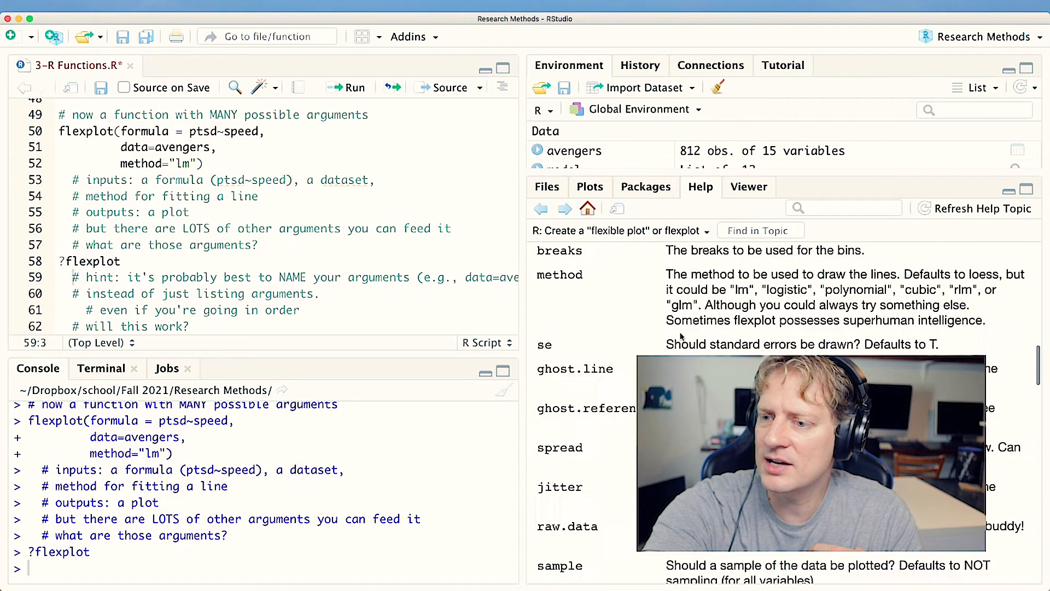
{"action": "scroll", "scroll_direction": "down", "scroll_amount": 3}
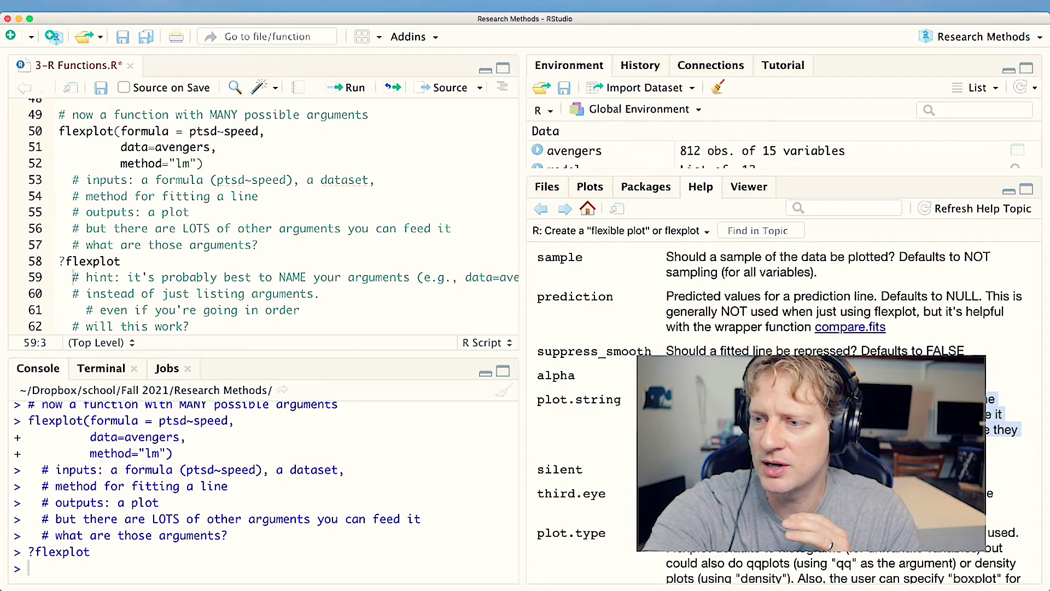
{"action": "scroll", "scroll_direction": "down", "scroll_amount": 3}
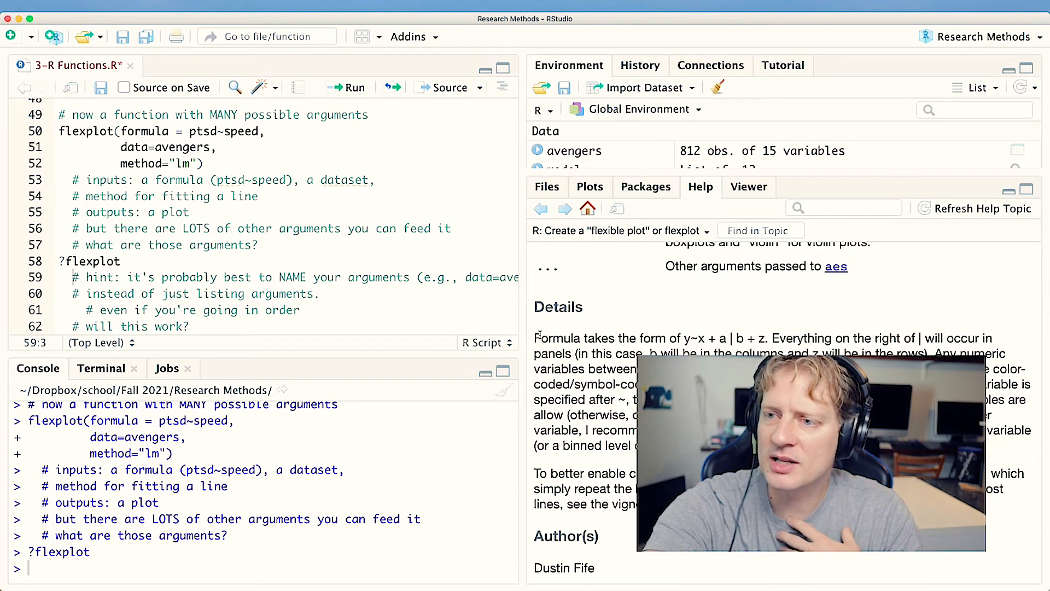
{"action": "left_click_drag", "start_coordinate": [536, 338], "coordinate": [998, 351]}
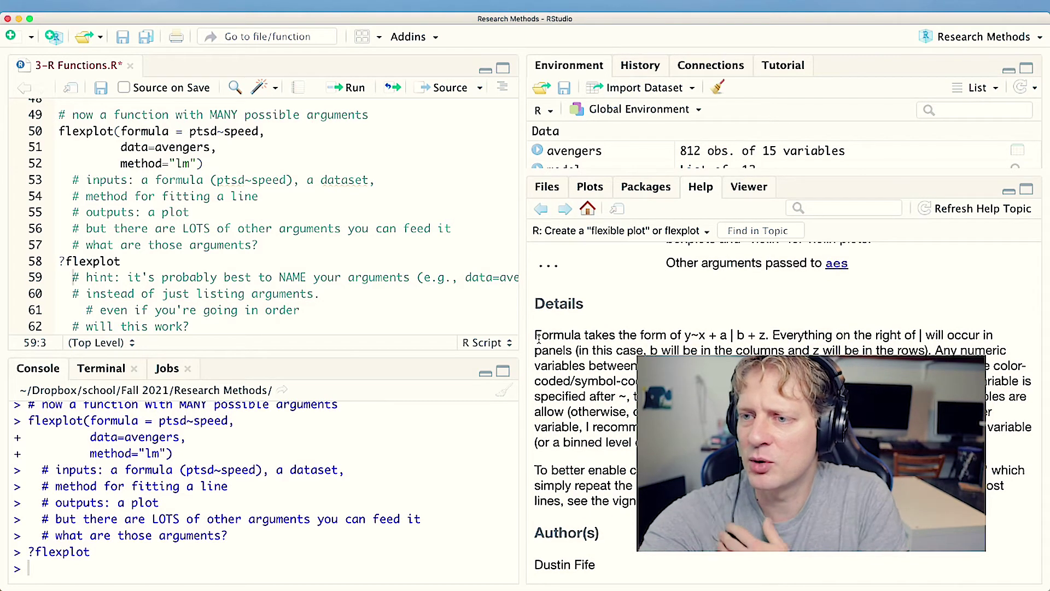
{"action": "left_click_drag", "start_coordinate": [536, 335], "coordinate": [1019, 442]}
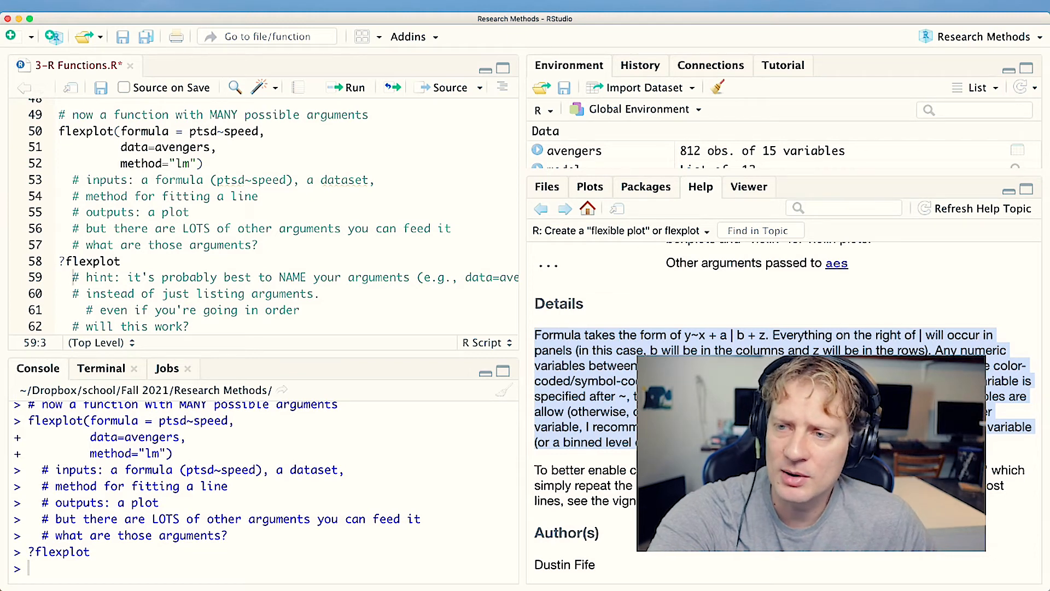
{"action": "scroll", "scroll_direction": "down", "scroll_amount": 3}
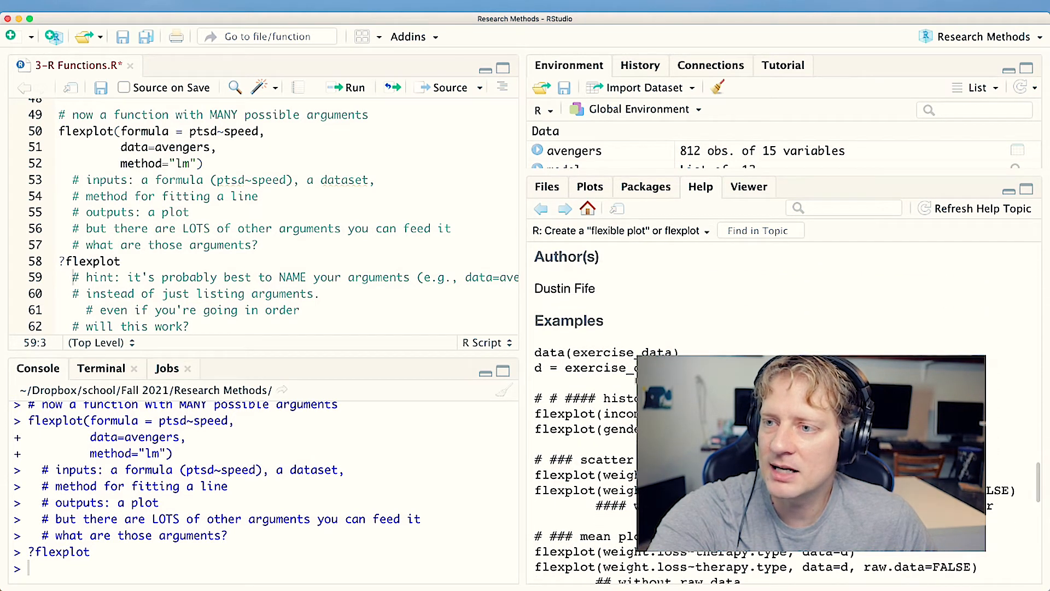
Run flexplot(income~1, data=d) and note in comments that arguments like data= are best named.
{"action": "scroll", "scroll_direction": "down", "scroll_amount": 3}
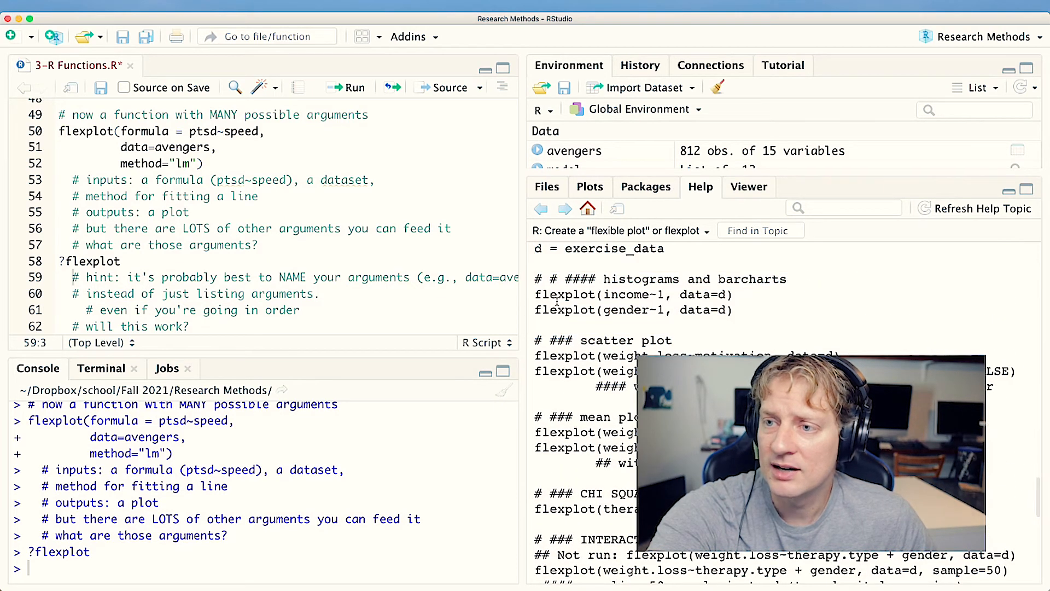
{"action": "left_click_drag", "start_coordinate": [536, 294], "coordinate": [733, 294]}
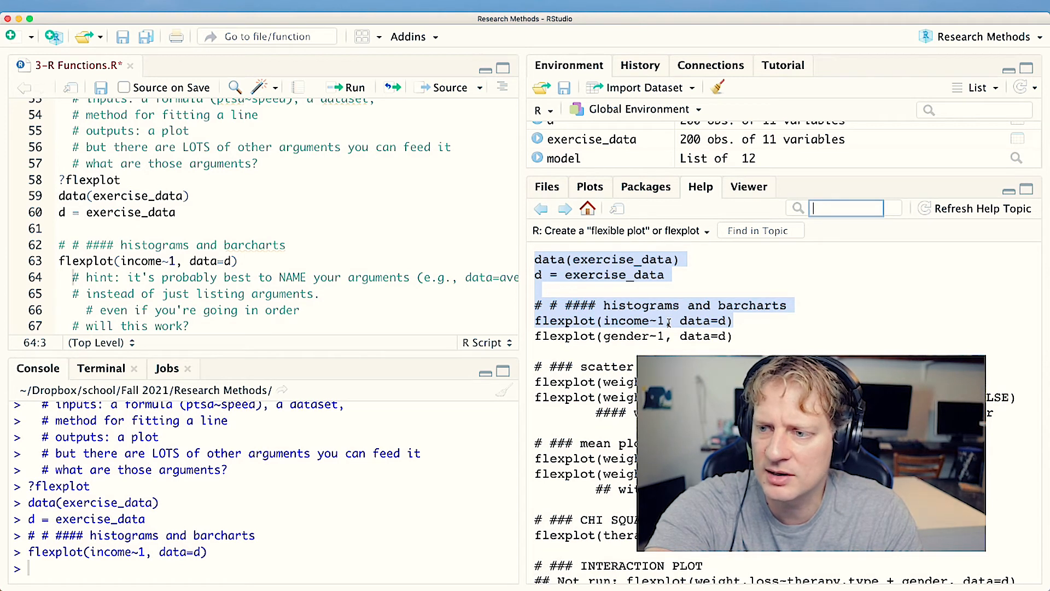
{"action": "scroll", "scroll_direction": "down", "scroll_amount": 3}
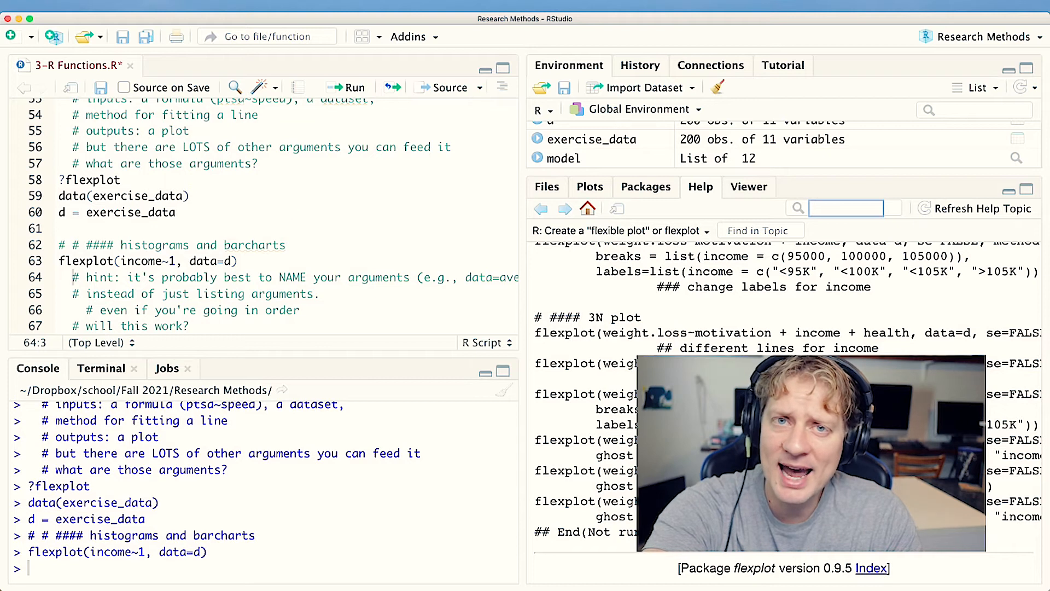
Delete the pasted data(exercise_data), d = exercise_data and histogram flexplot lines.
{"action": "left_click", "coordinate": [60, 227]}
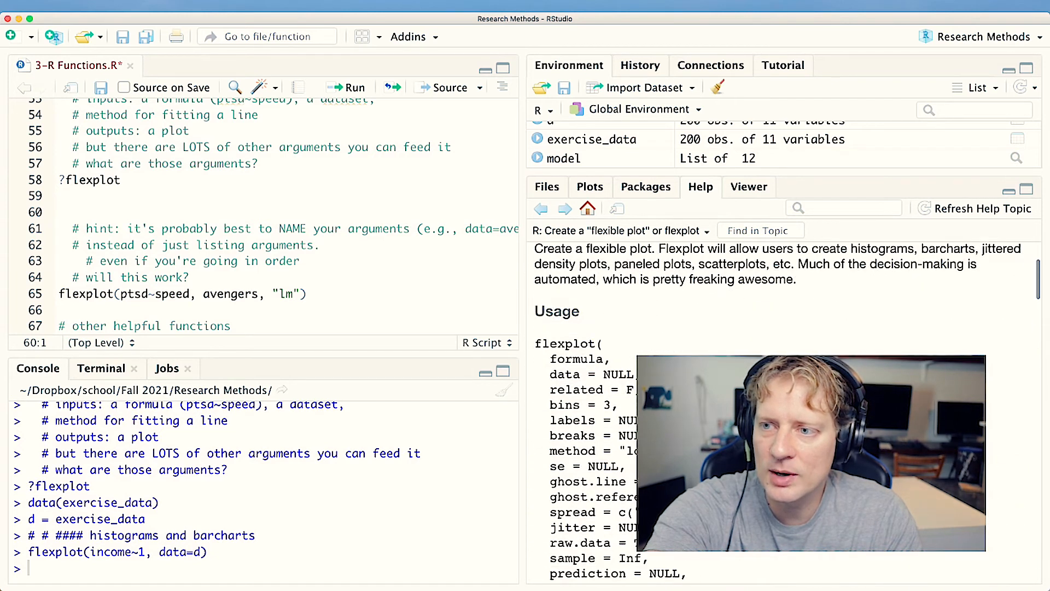
{"action": "scroll", "scroll_direction": "down", "scroll_amount": 3}
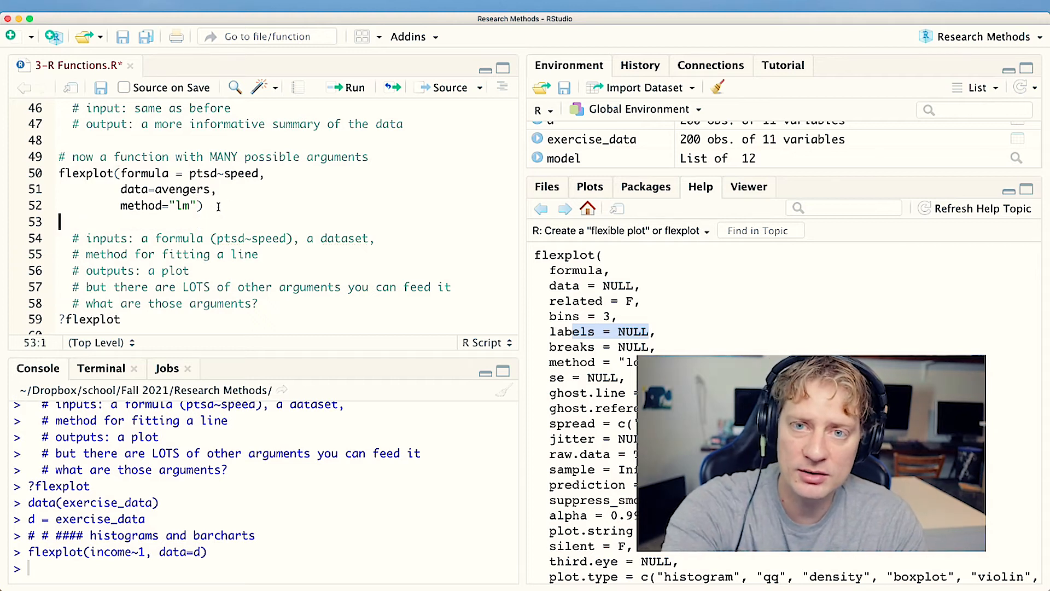
Write flexplot(ptsd~speed, avengers) unnamed, run it, and highlight the related argument in the help usage.
{"action": "type", "text": "flexplot("}
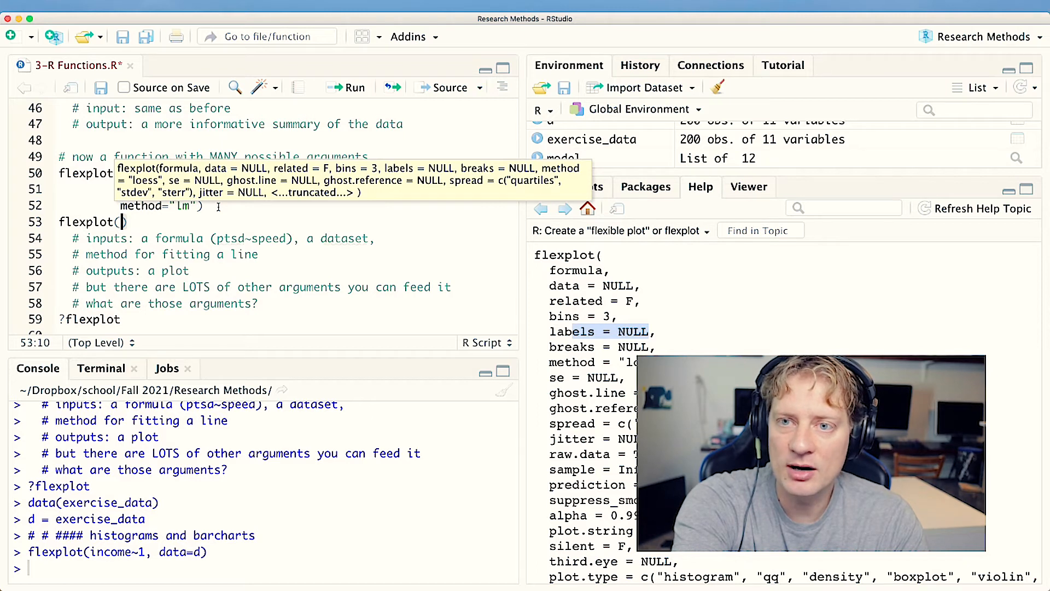
{"action": "type", "text": "ptsd"}
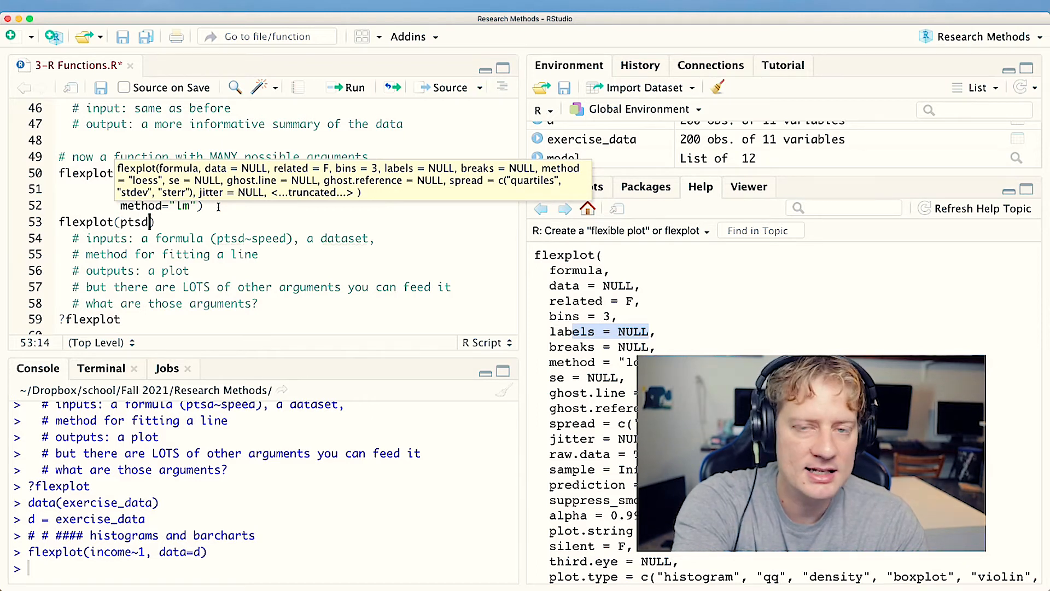
{"action": "type", "text": "~speed, avengers"}
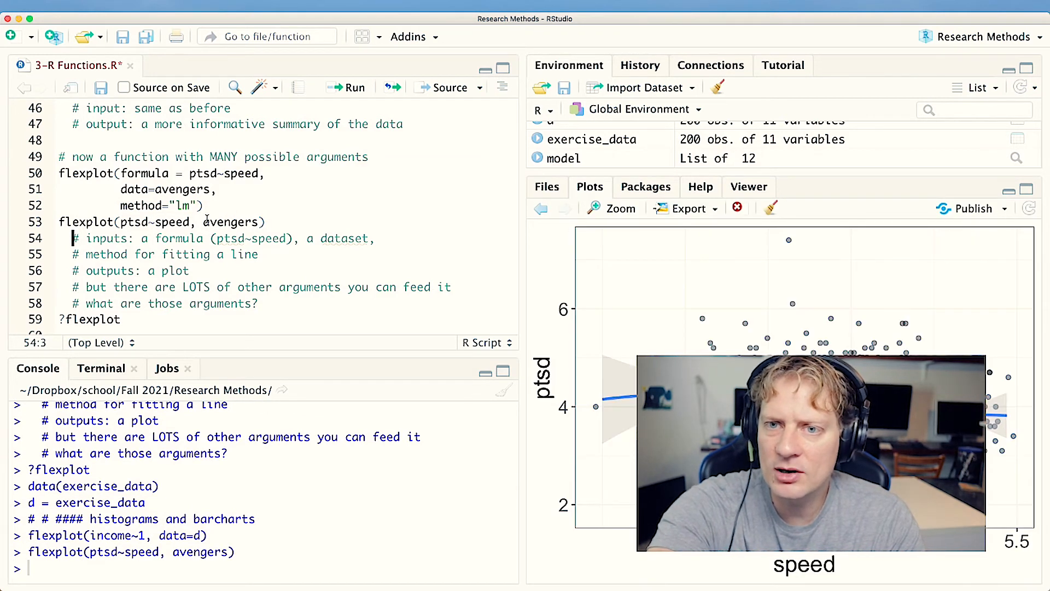
{"action": "left_click", "coordinate": [548, 186]}
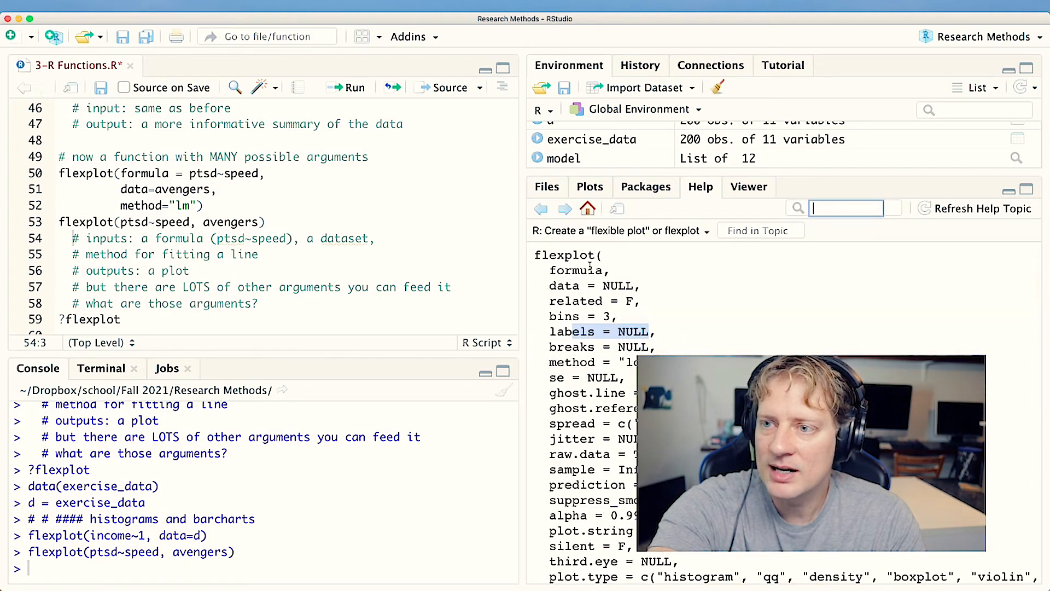
{"action": "double_click", "coordinate": [576, 270]}
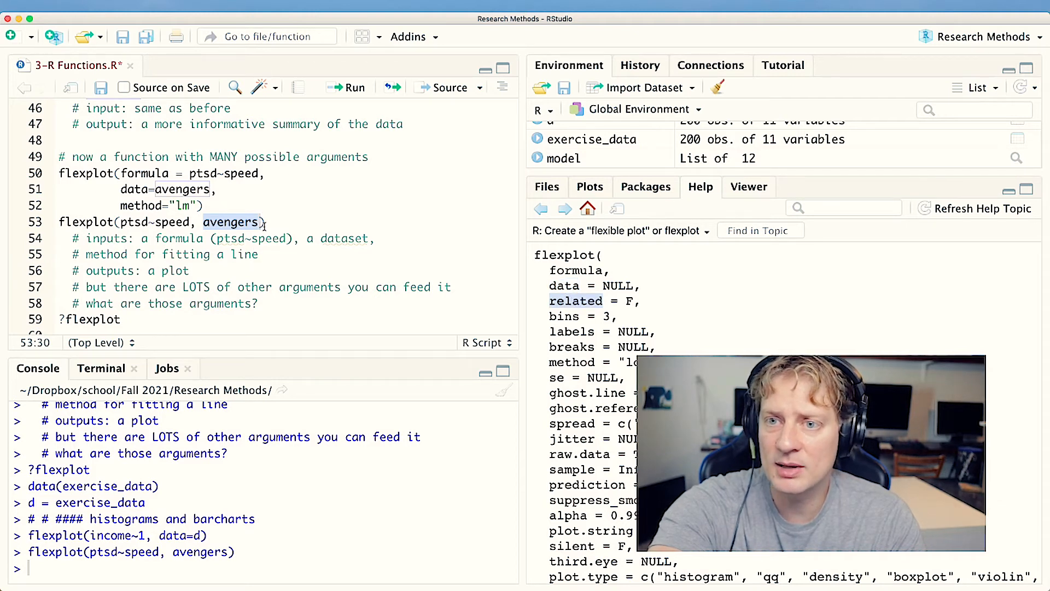
Run flexplot(ptsd~speed, avengers, "lm") to show the not-interpretable-as-logical error against related = F.
{"action": "scroll", "scroll_direction": "down", "scroll_amount": 3}
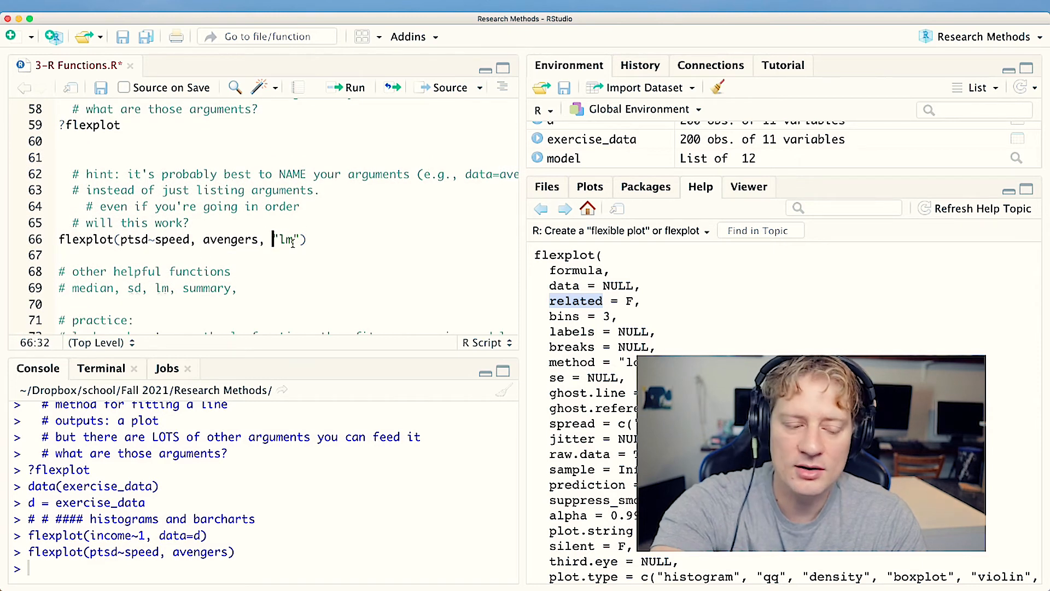
{"action": "type", "text": "method"}
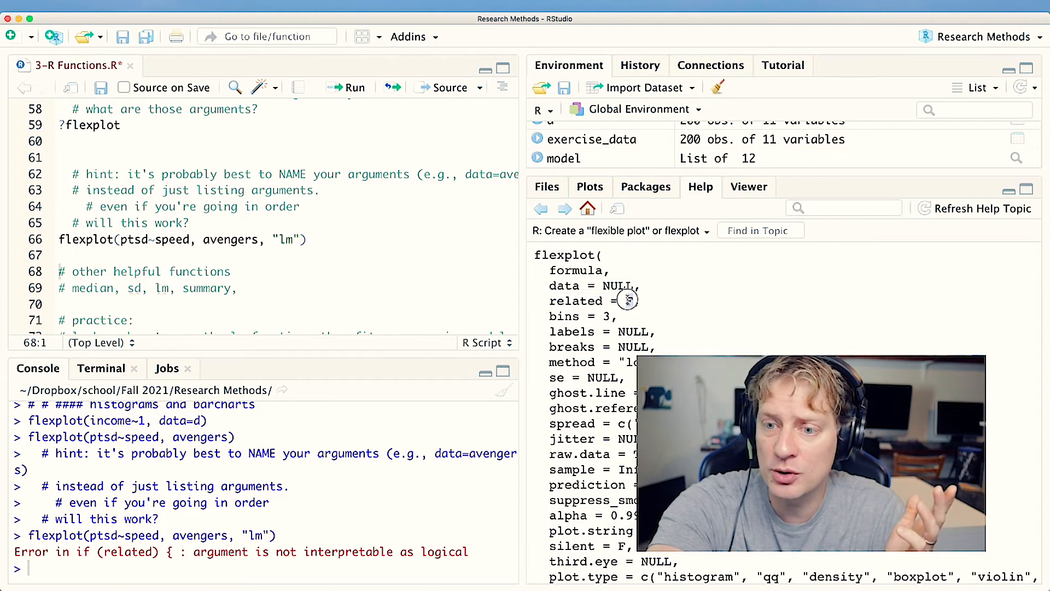
{"action": "double_click", "coordinate": [575, 300]}
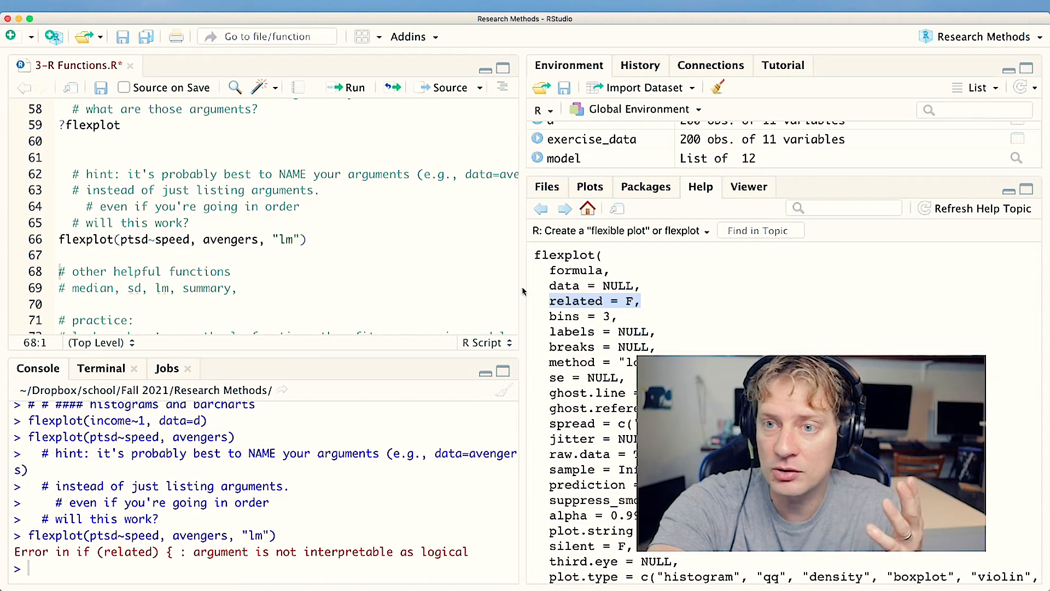
{"action": "double_click", "coordinate": [286, 239]}
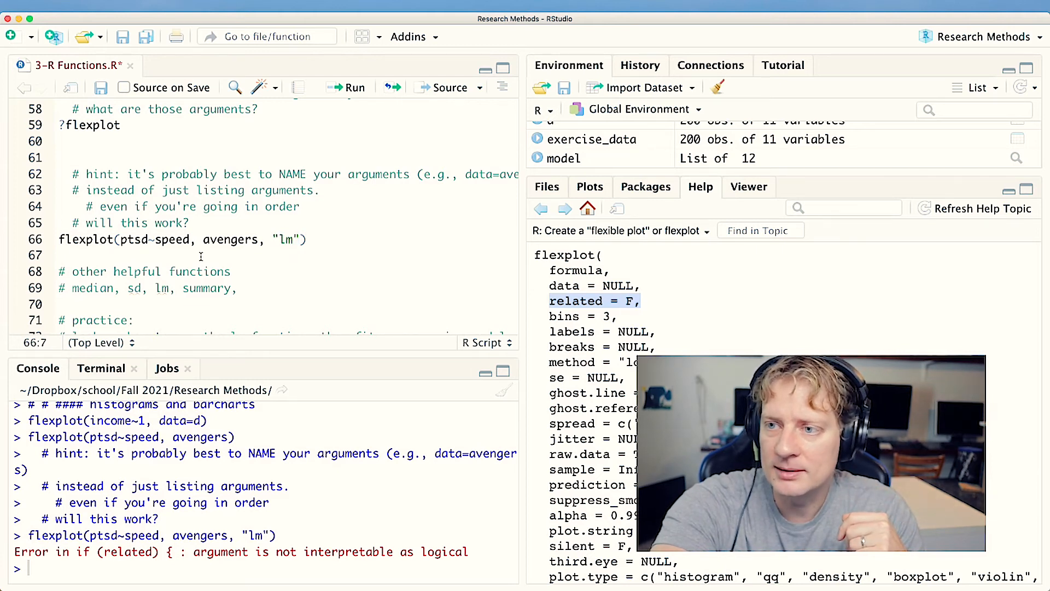
{"action": "mouse_move", "coordinate": [428, 287]}
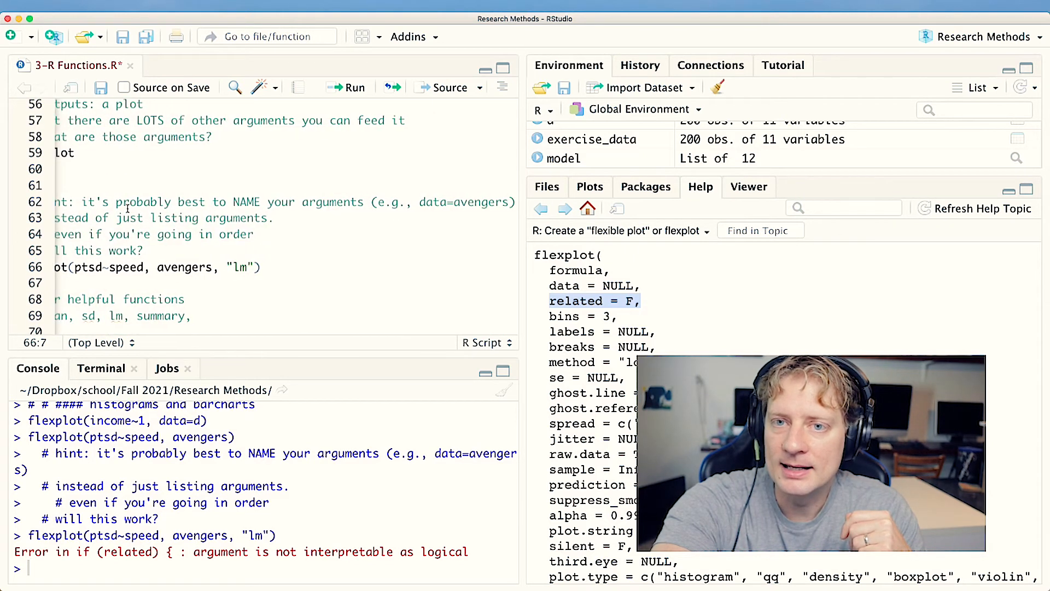
{"action": "mouse_move", "coordinate": [224, 221]}
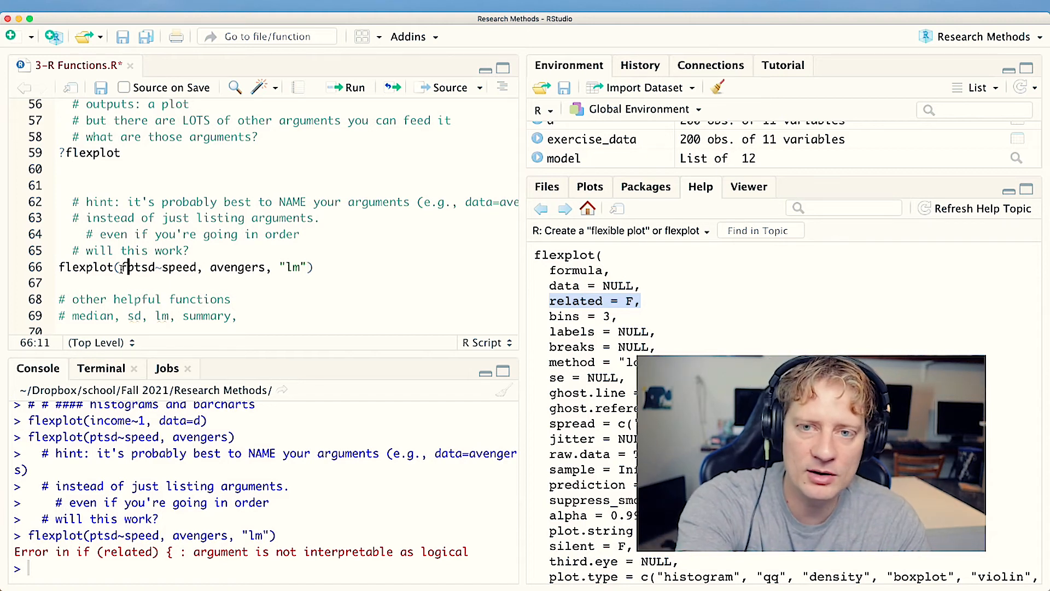
Rewrite line 66 as flexplot(formula = ptsd~speed, data = avengers, method = "lm").
{"action": "type", "text": "formula ="}
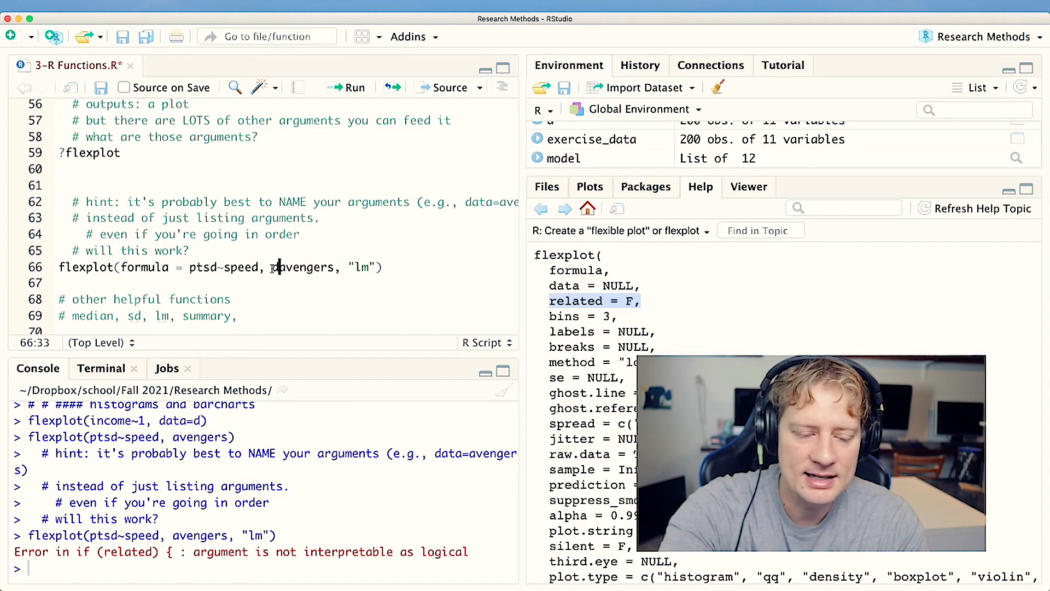
{"action": "type", "text": "data ="}
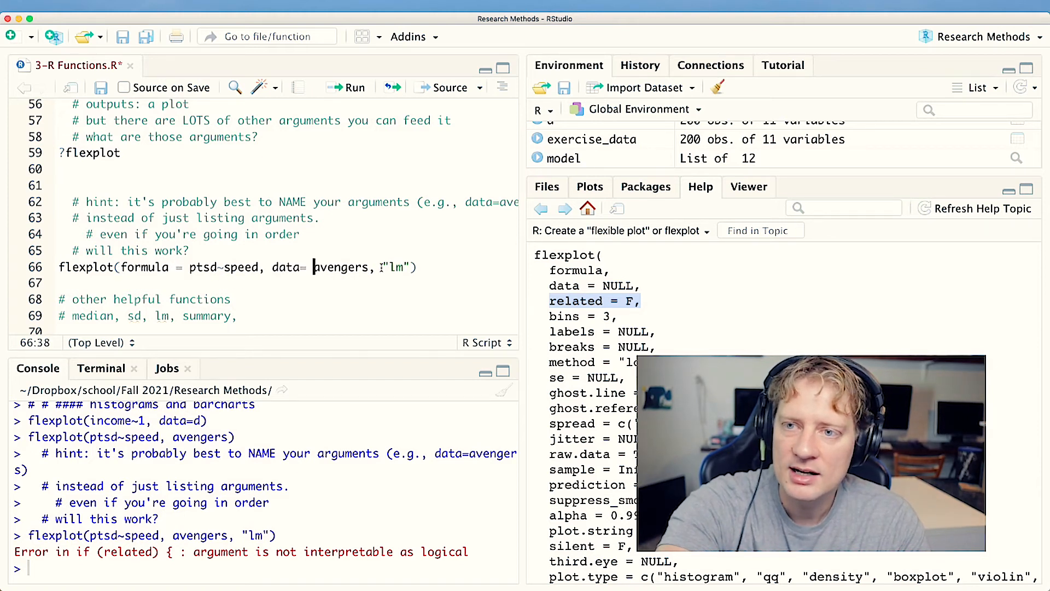
{"action": "type", "text": "method="}
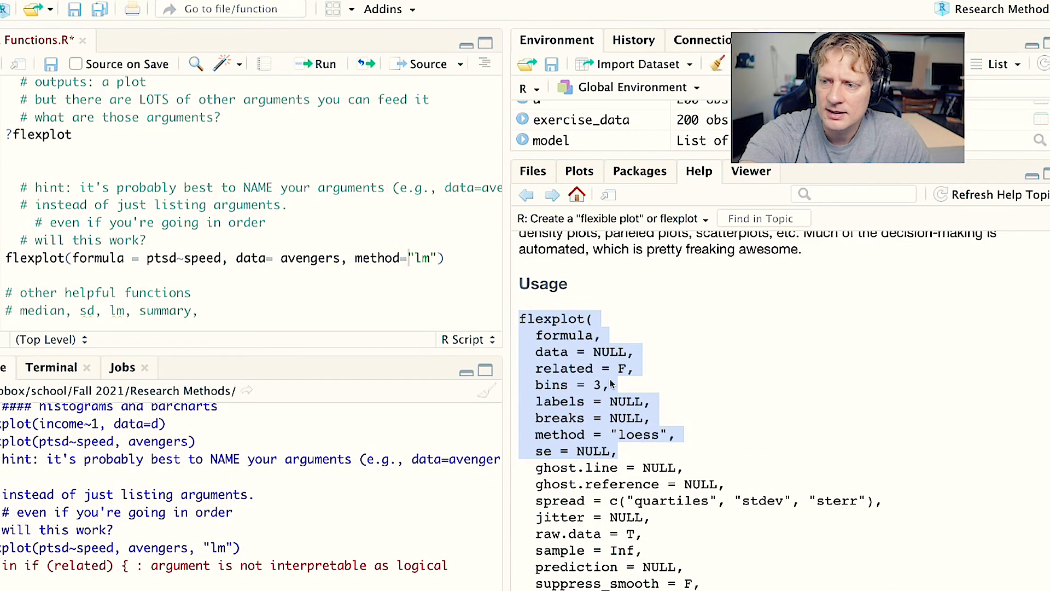
{"action": "scroll", "scroll_direction": "down", "scroll_amount": 3}
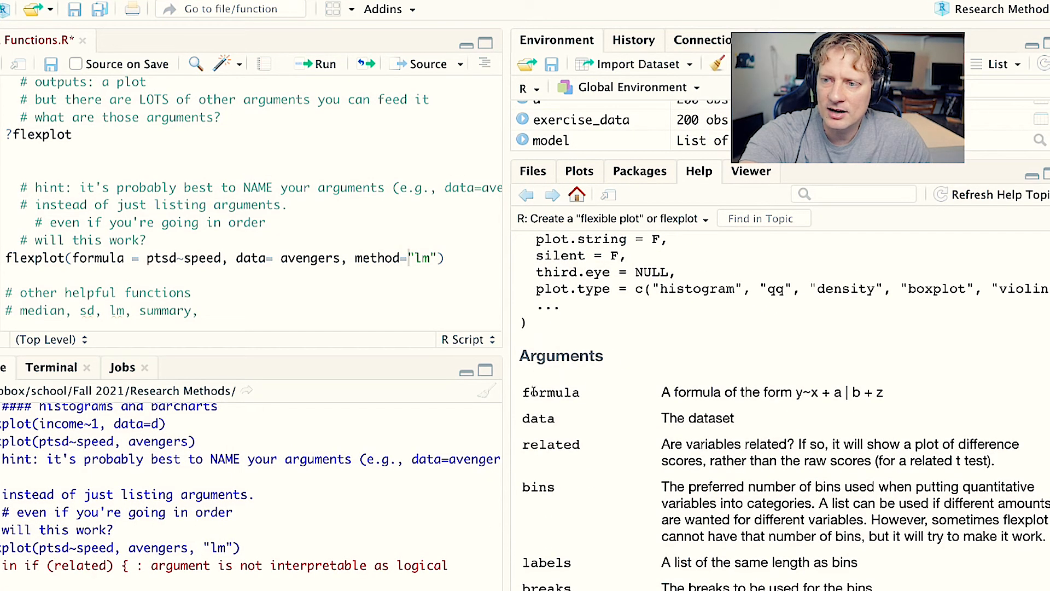
{"action": "scroll", "scroll_direction": "down", "scroll_amount": 3}
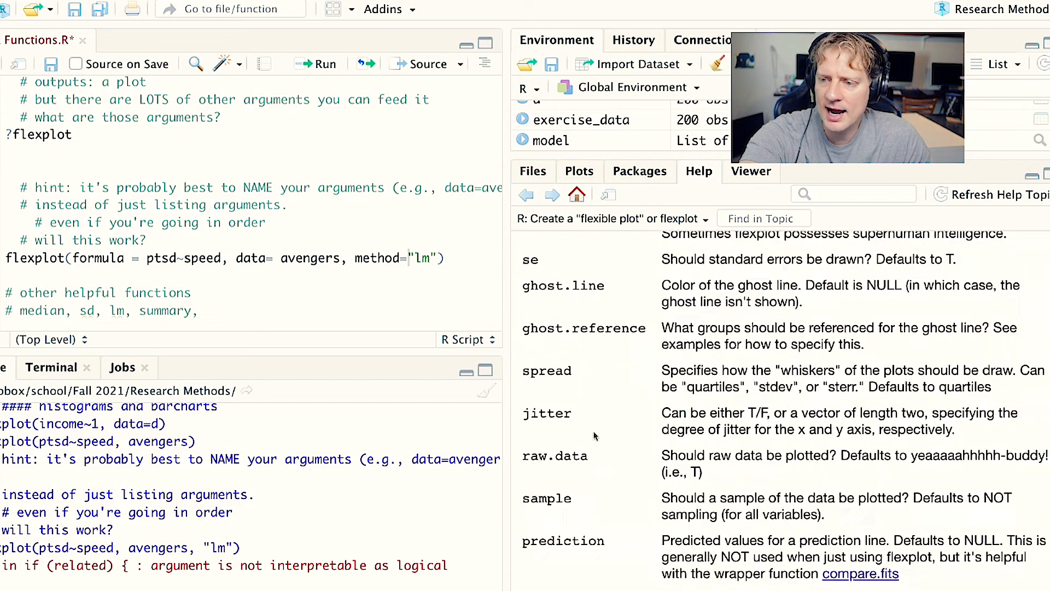
{"action": "scroll", "scroll_direction": "down", "scroll_amount": 3}
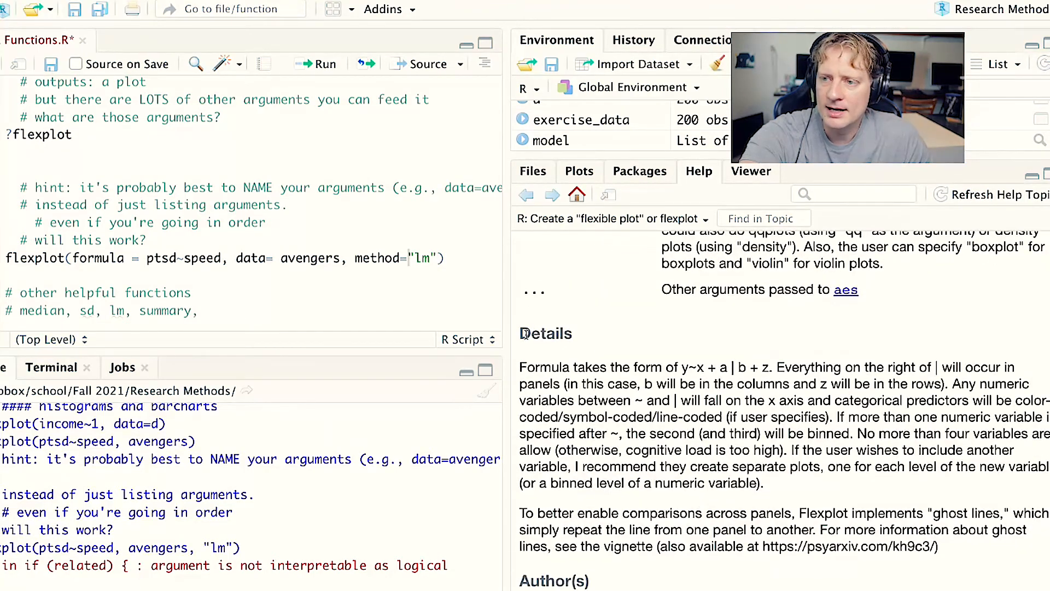
{"action": "left_click_drag", "start_coordinate": [520, 367], "coordinate": [881, 523]}
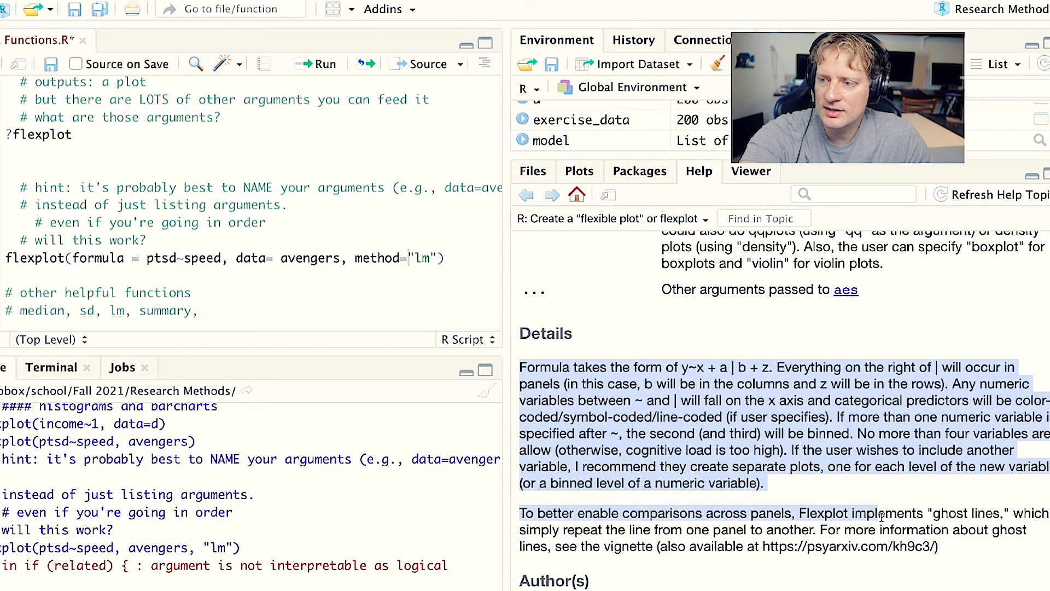
{"action": "scroll", "scroll_direction": "down", "scroll_amount": 3}
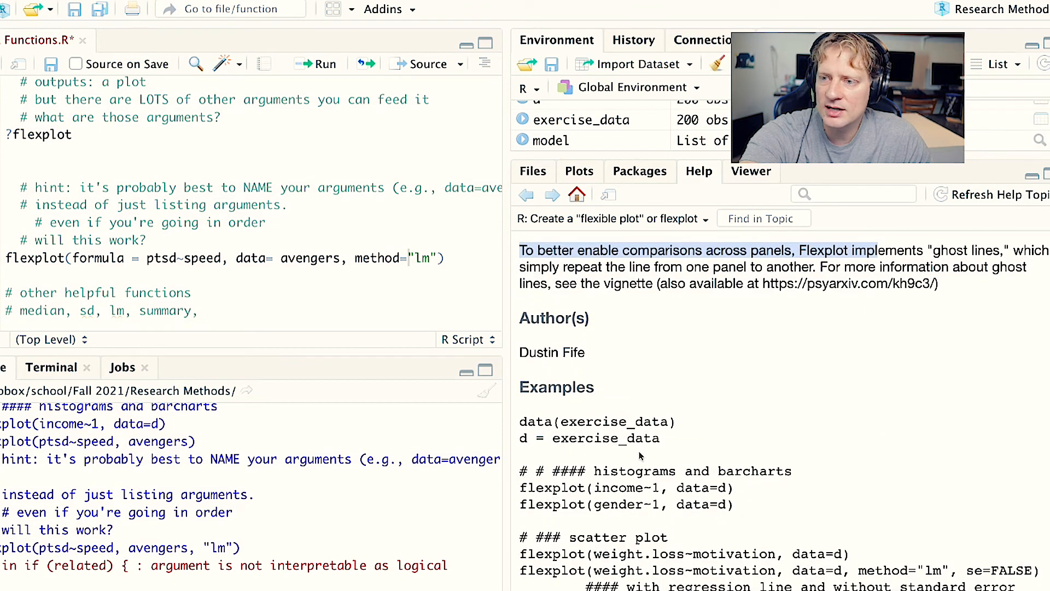
{"action": "scroll", "scroll_direction": "down", "scroll_amount": 3}
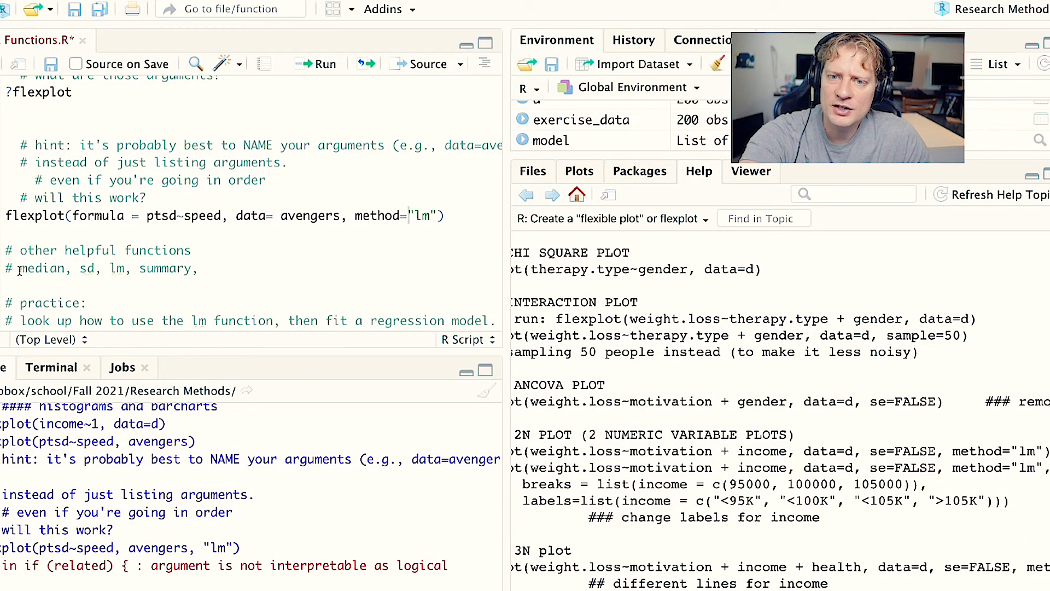
Drop the trailing comma after summary in the median, sd, lm, summary comment and highlight ptsd~speed.
{"action": "left_click_drag", "start_coordinate": [20, 268], "coordinate": [195, 268]}
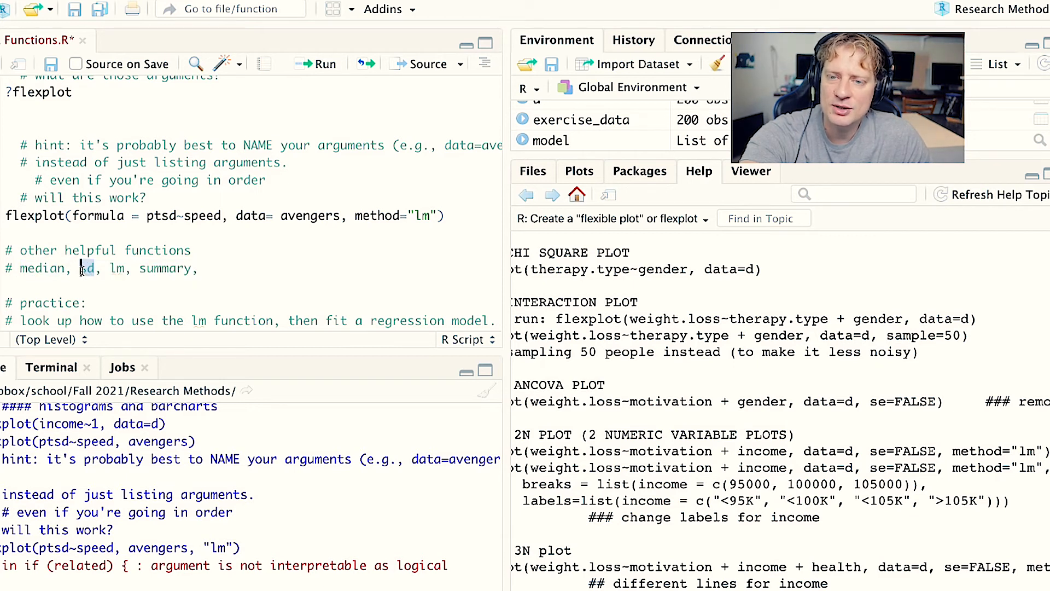
{"action": "double_click", "coordinate": [116, 268]}
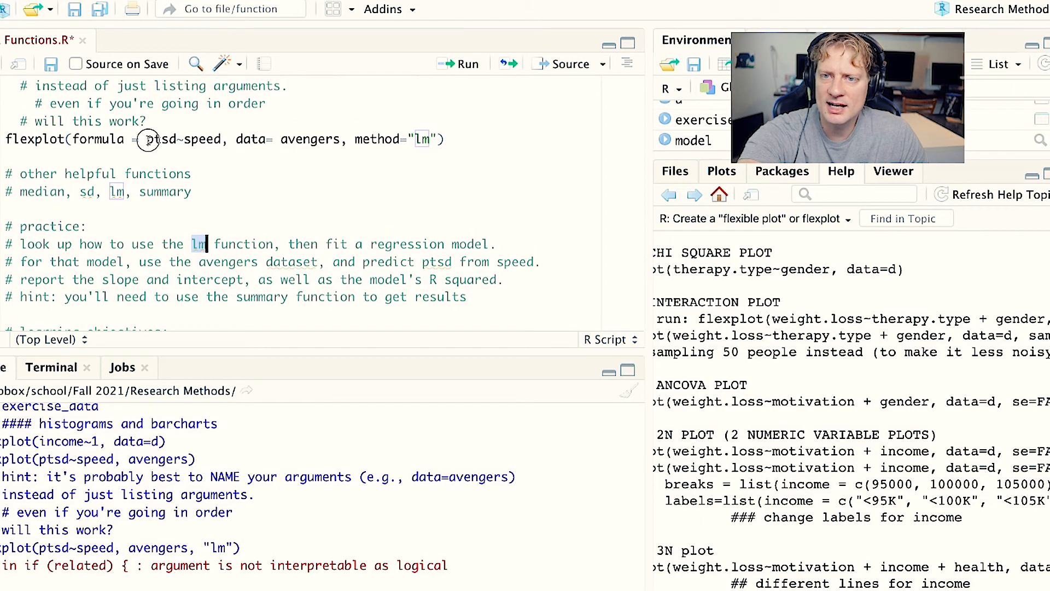
{"action": "left_click_drag", "start_coordinate": [148, 139], "coordinate": [223, 139]}
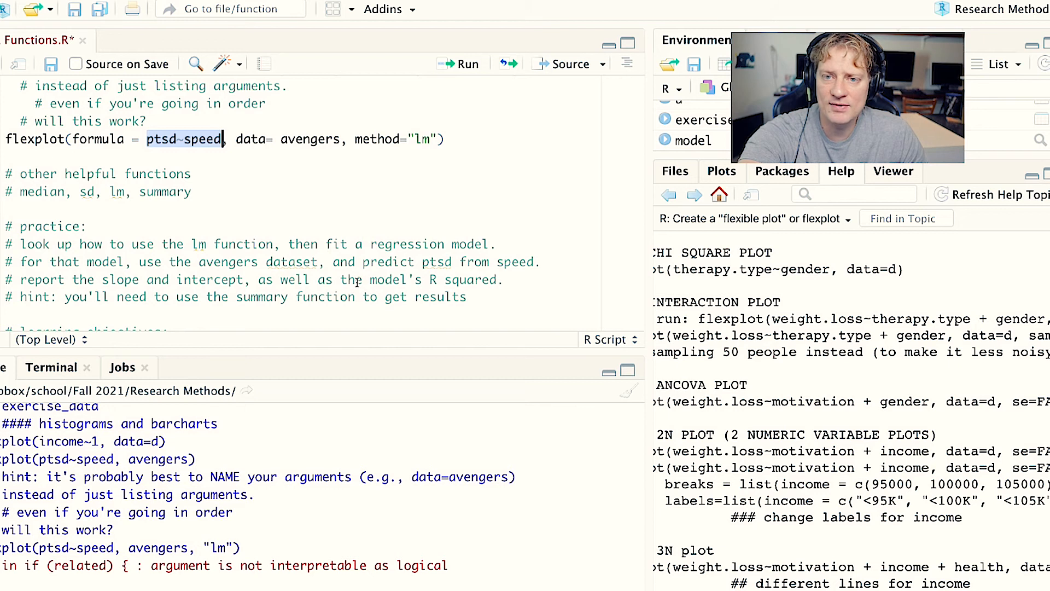